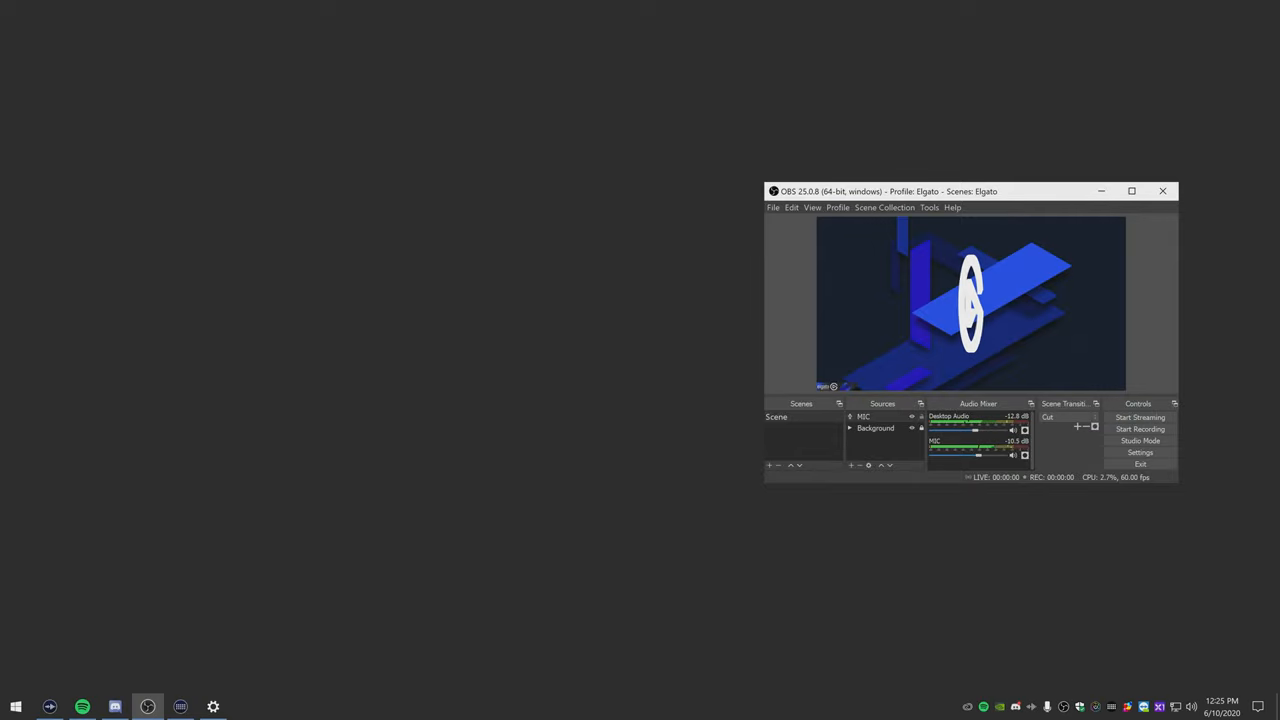
# Step: Play a Spotify track and nudge OBS's Desktop Audio slider up
pyautogui.click(82, 706)
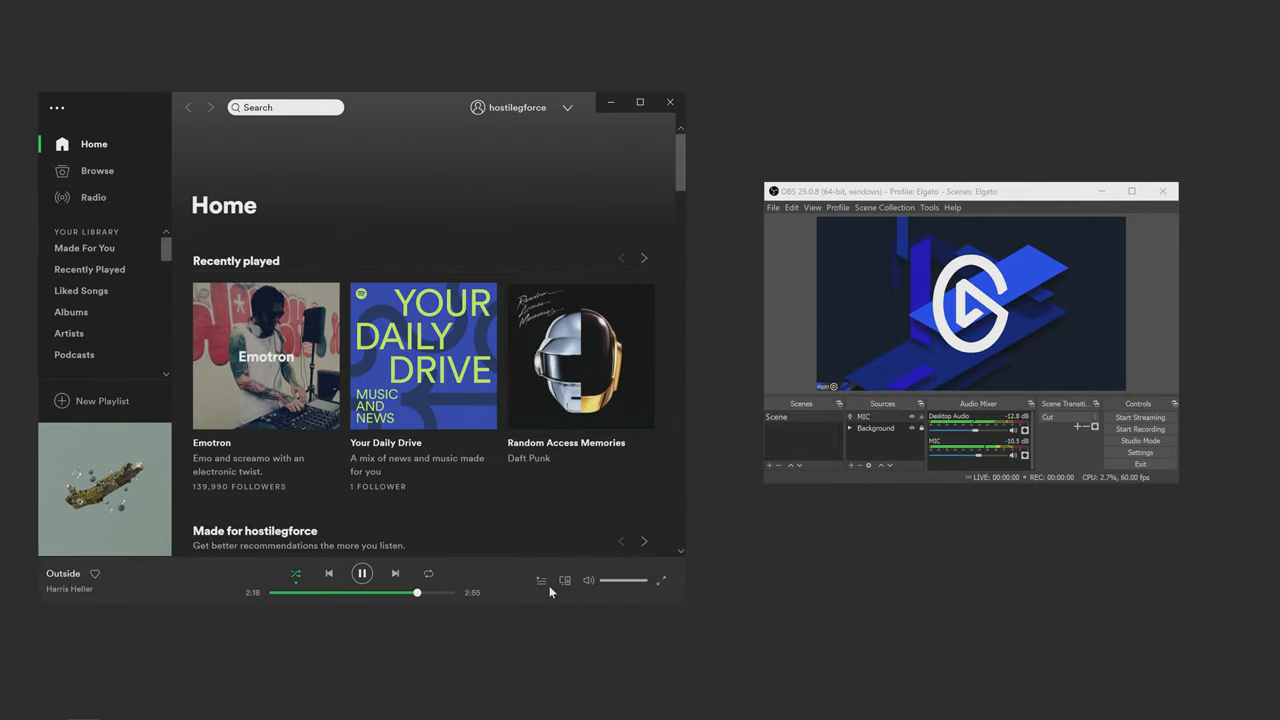
pyautogui.moveTo(620, 580); pyautogui.dragTo(628, 580)
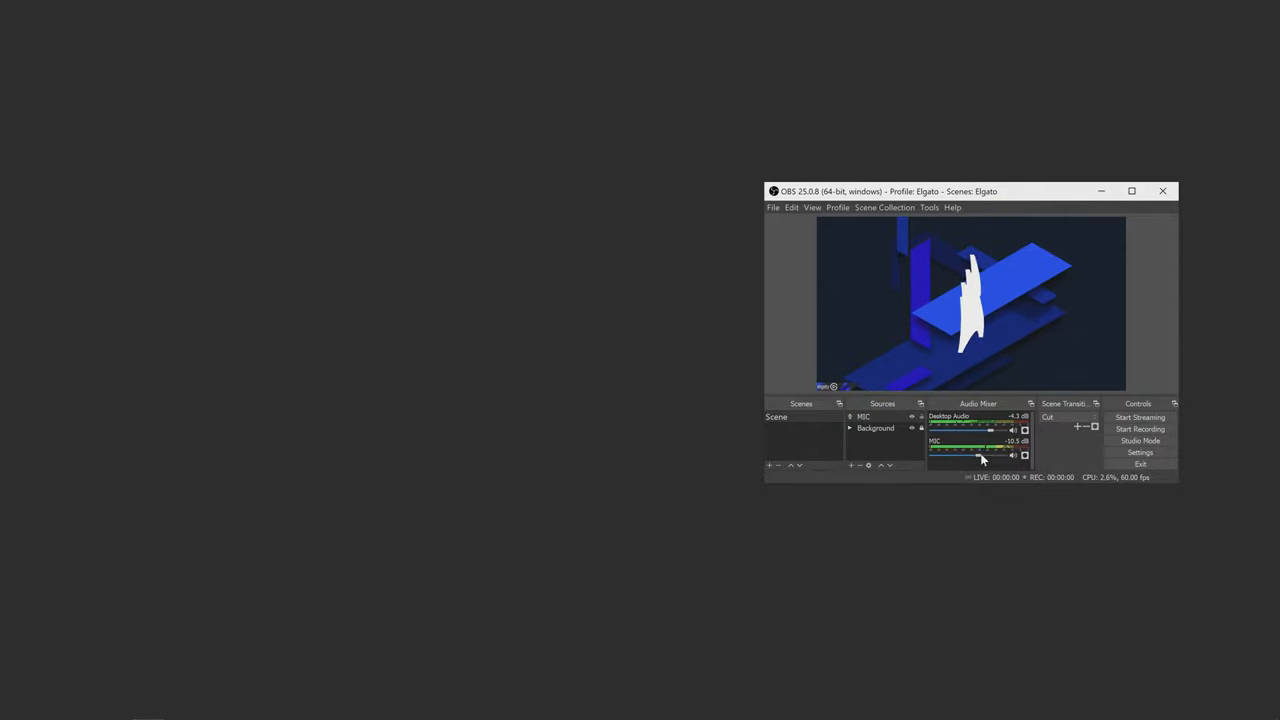
pyautogui.click(83, 701)
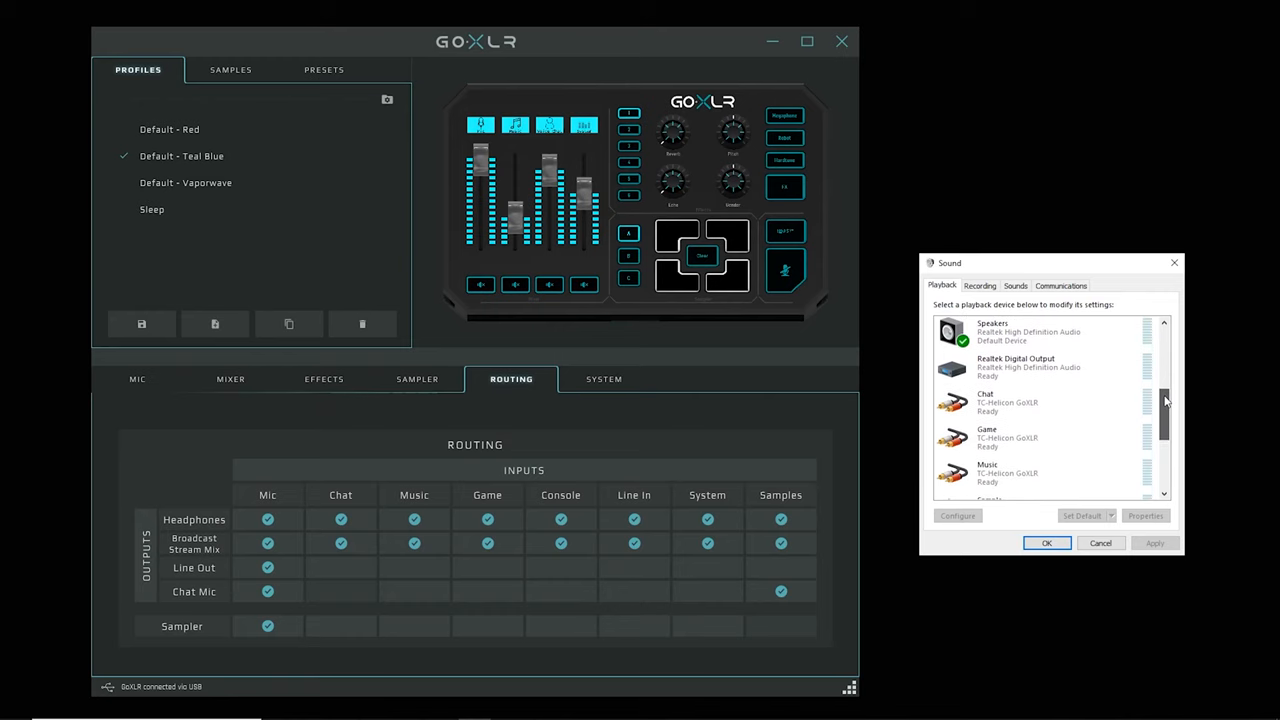
pyautogui.scroll(-3)
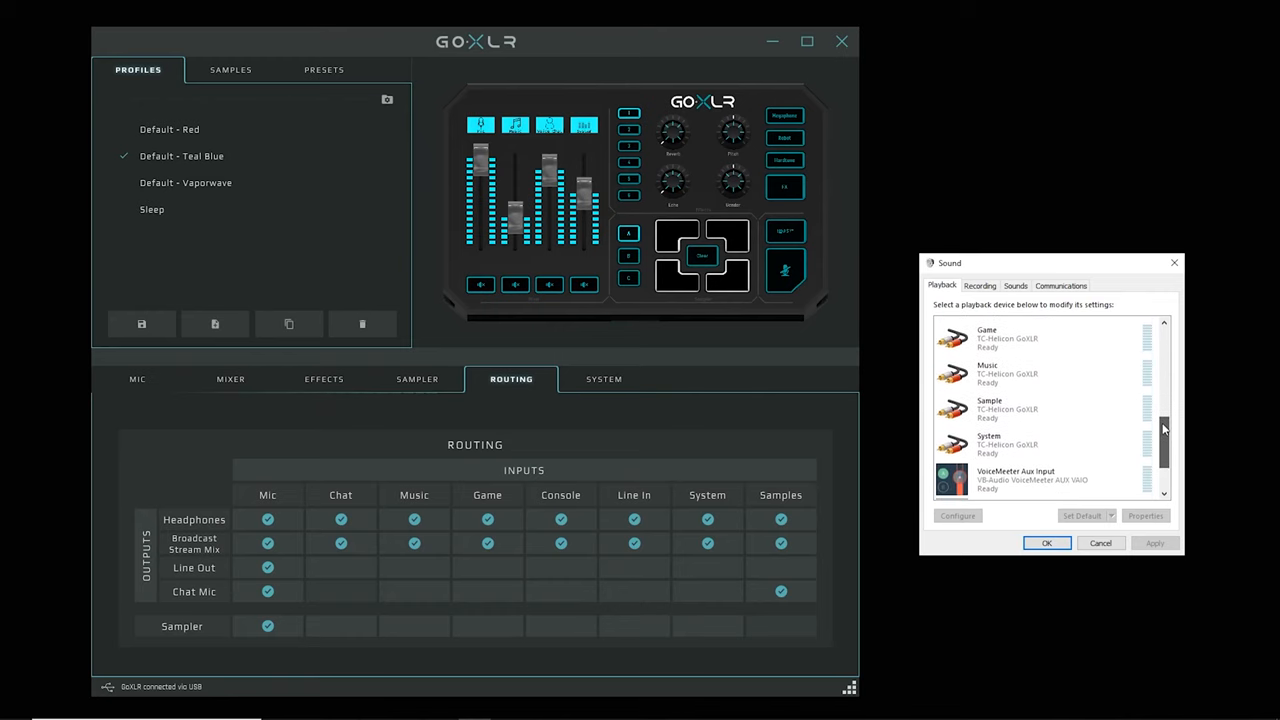
pyautogui.scroll(-3)
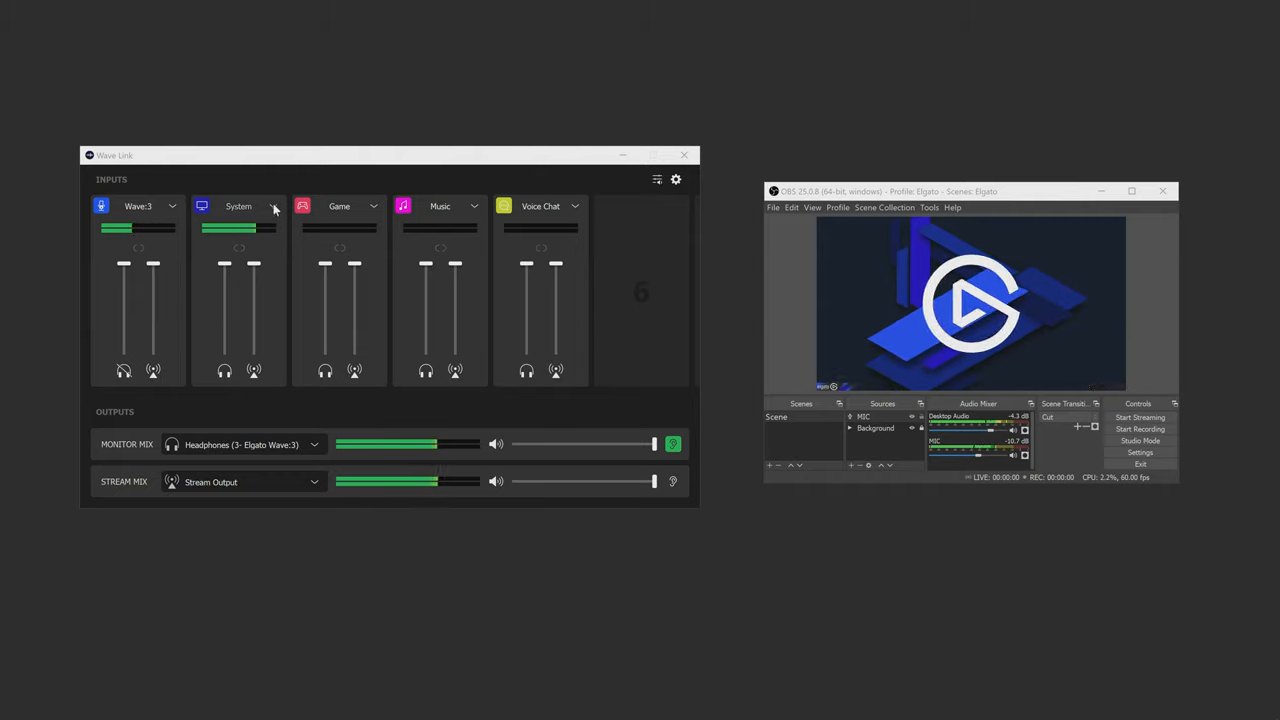
# Step: Remove the System through Voice Chat channels from their dropdowns, keeping only Wave:3
pyautogui.click(272, 206)
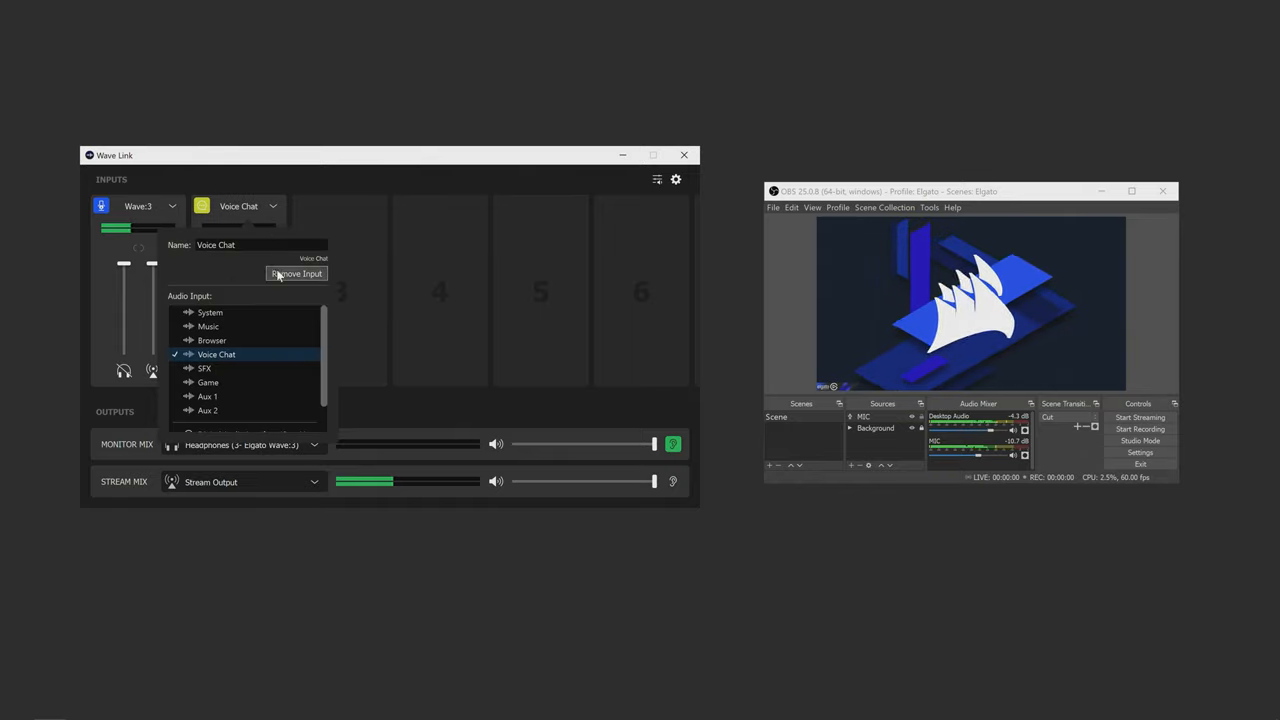
pyautogui.click(296, 273)
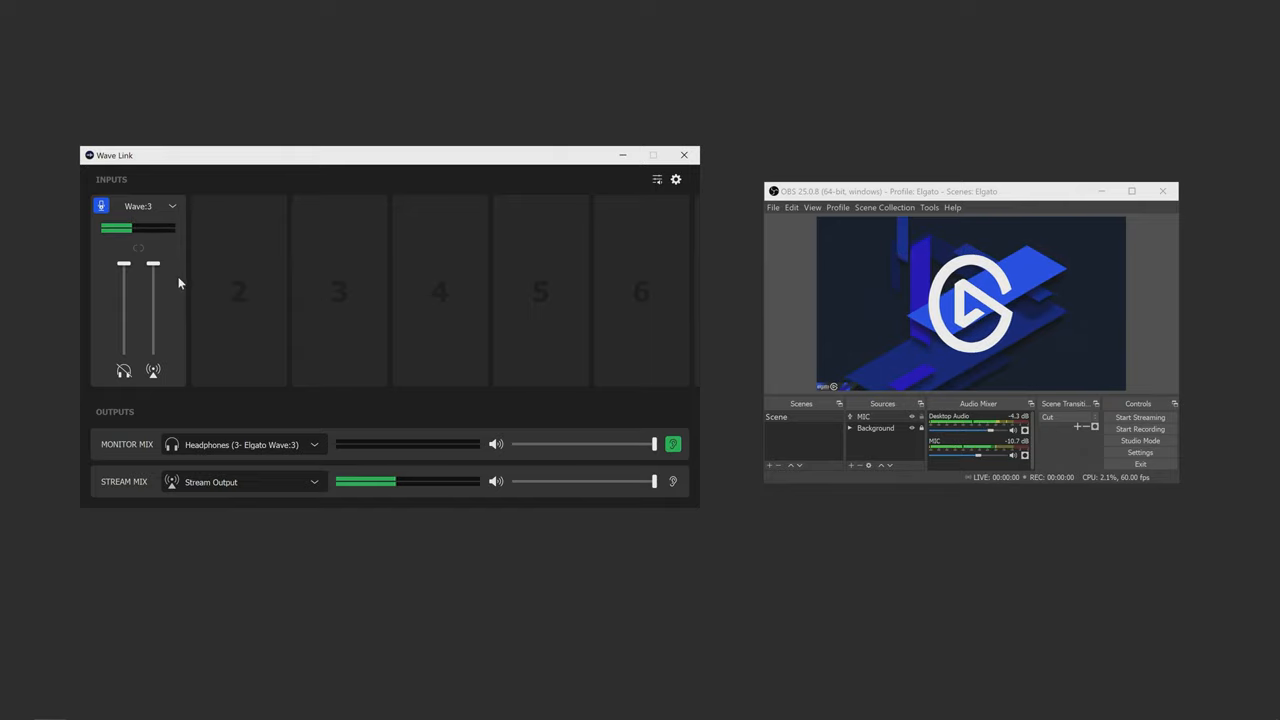
# Step: Set the Wave:3 microphone gain to 55% in its settings panel
pyautogui.click(172, 207)
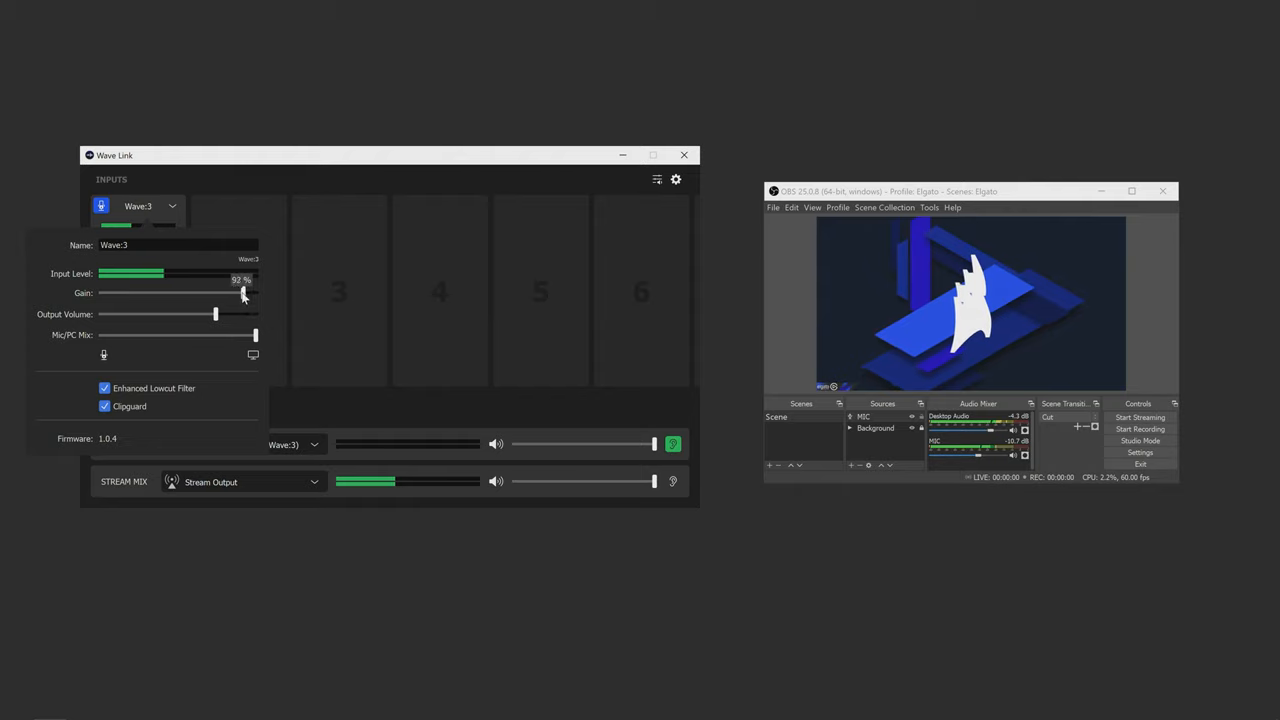
pyautogui.moveTo(241, 293); pyautogui.dragTo(135, 293)
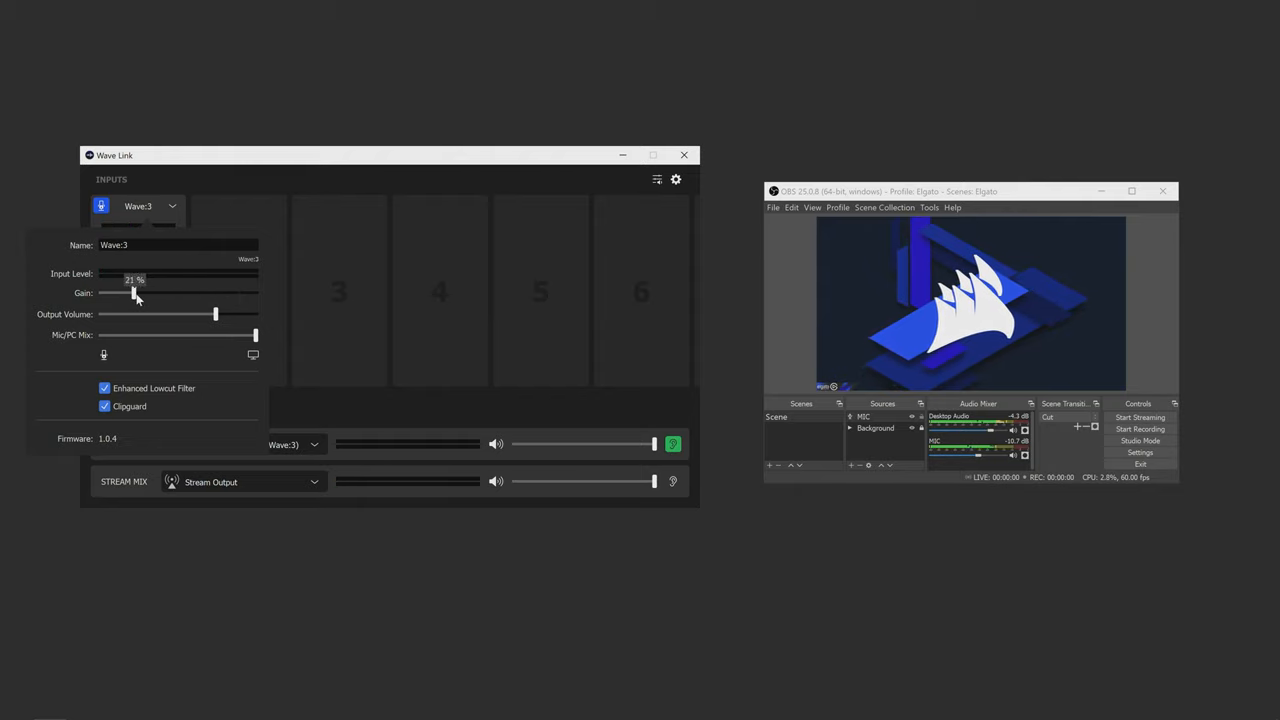
pyautogui.moveTo(135, 293); pyautogui.dragTo(165, 293)
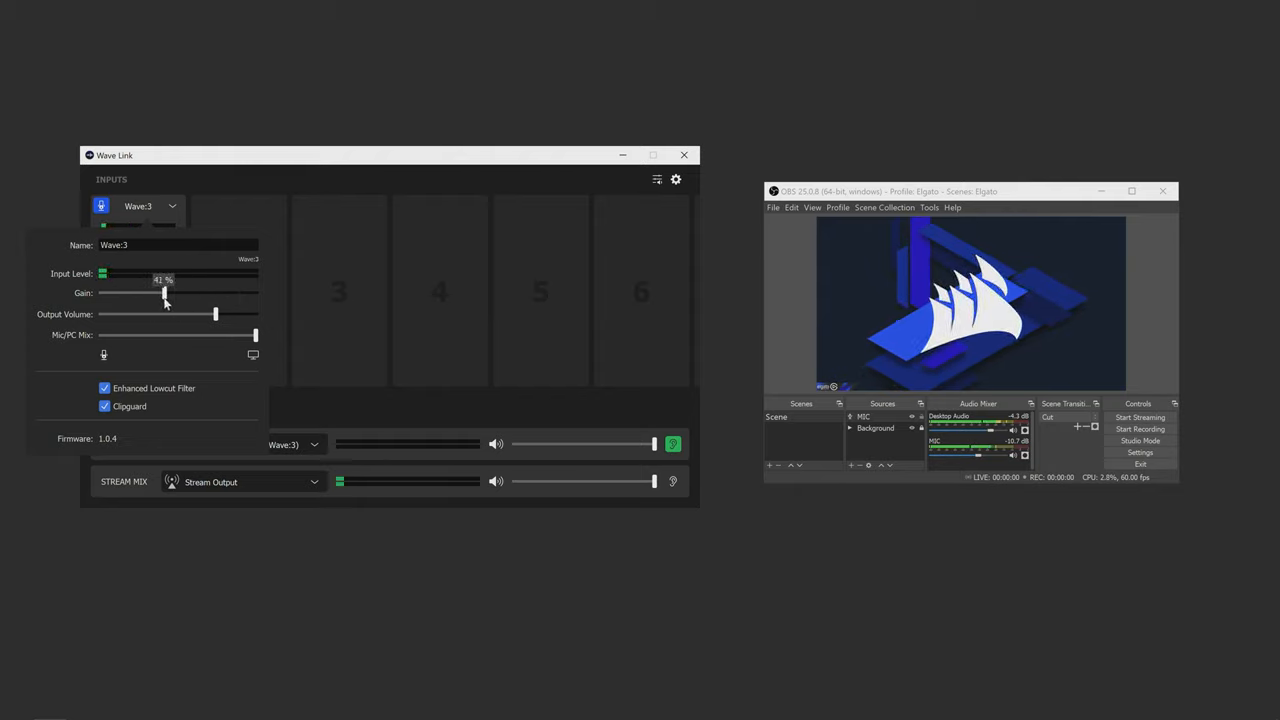
pyautogui.moveTo(163, 293); pyautogui.dragTo(238, 293)
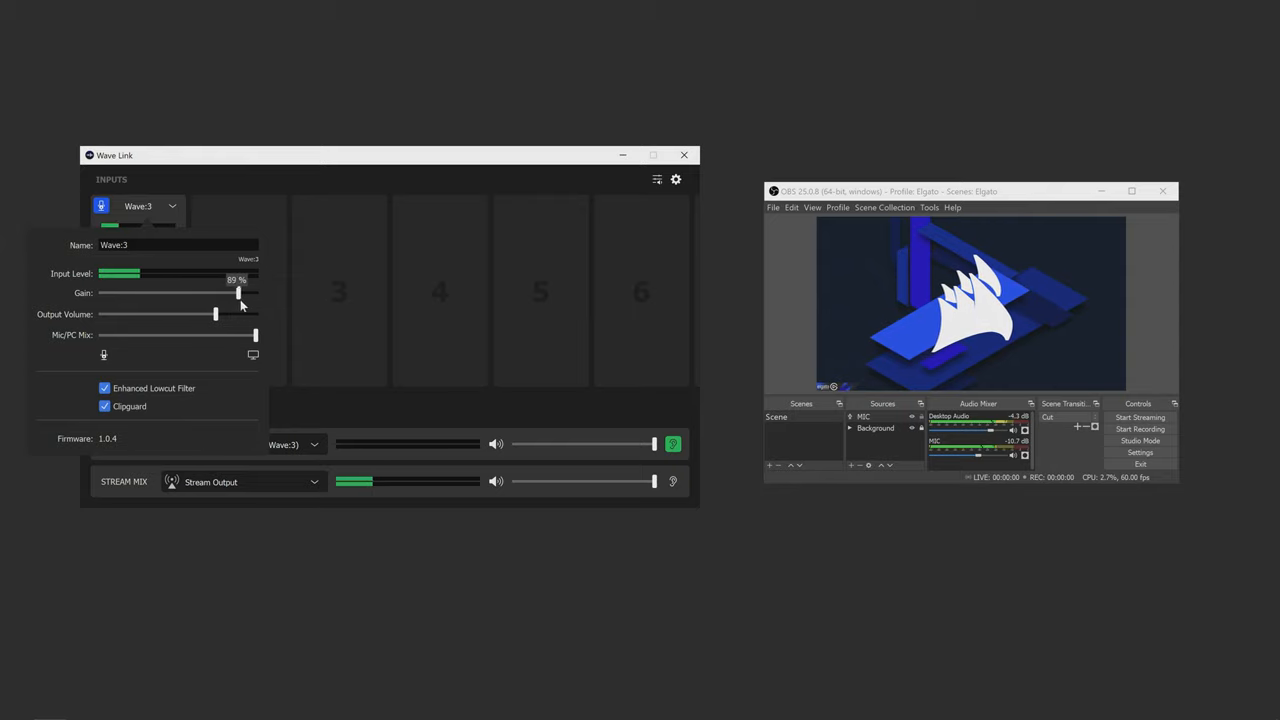
pyautogui.moveTo(238, 292); pyautogui.dragTo(184, 292)
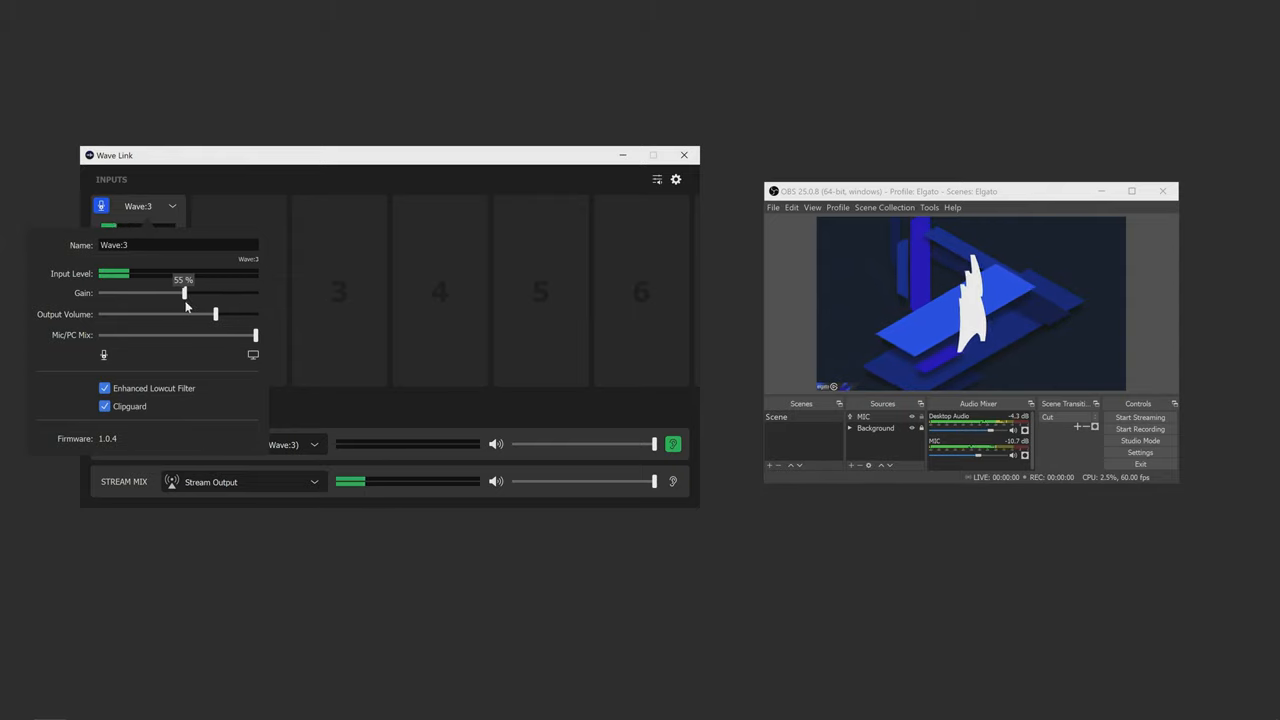
# Step: Raise Wave:3 output volume near maximum and balance the Mic/PC Mix near the middle
pyautogui.moveTo(215, 314); pyautogui.dragTo(240, 314)
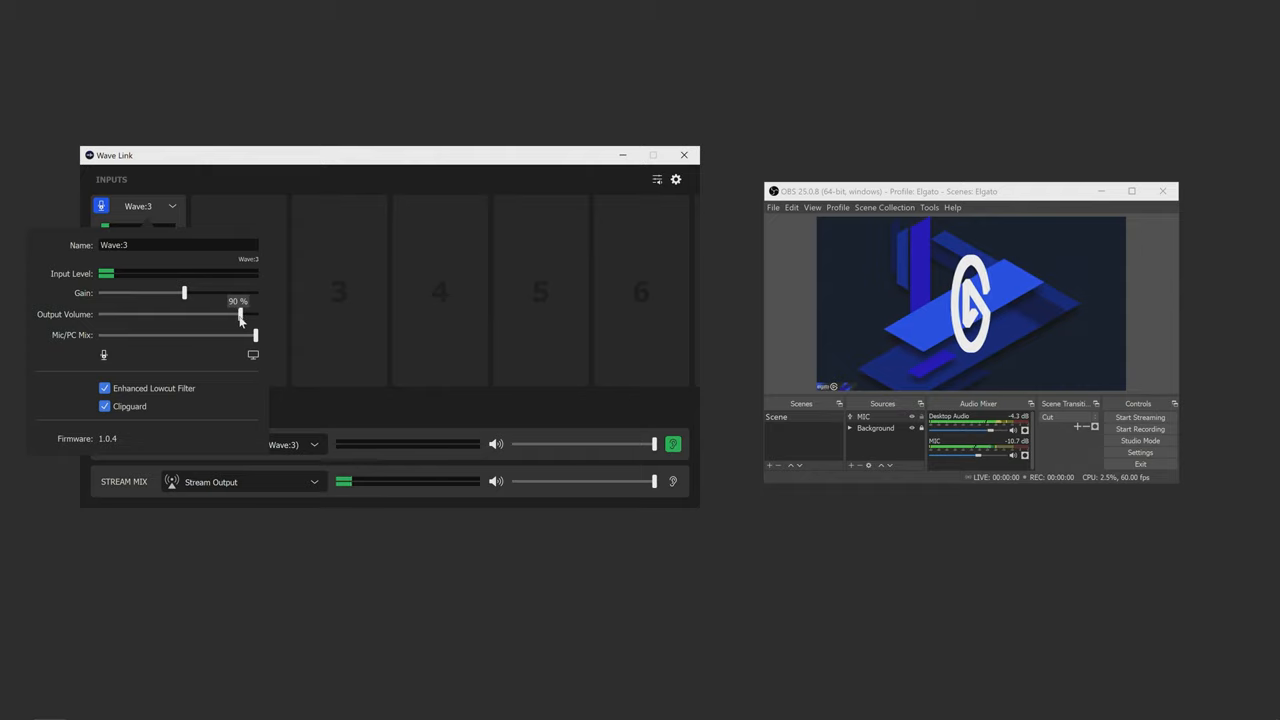
pyautogui.moveTo(240, 314); pyautogui.dragTo(148, 314)
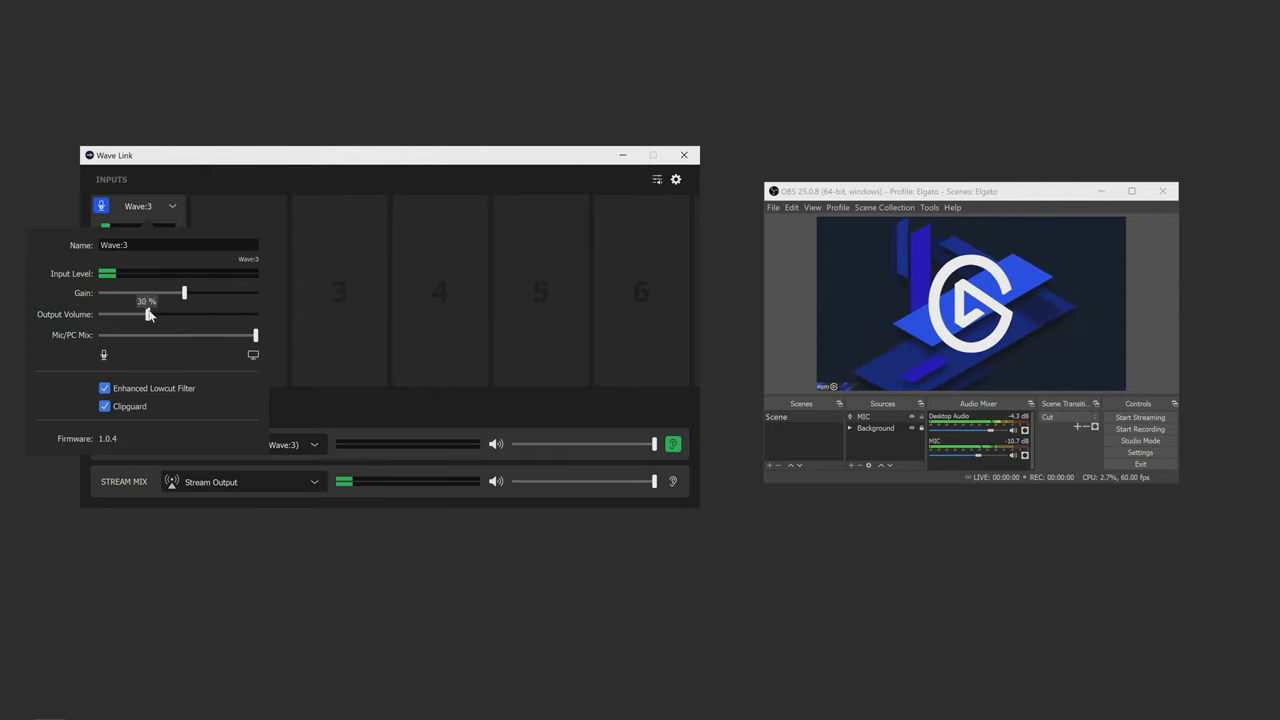
pyautogui.moveTo(148, 314); pyautogui.dragTo(235, 314)
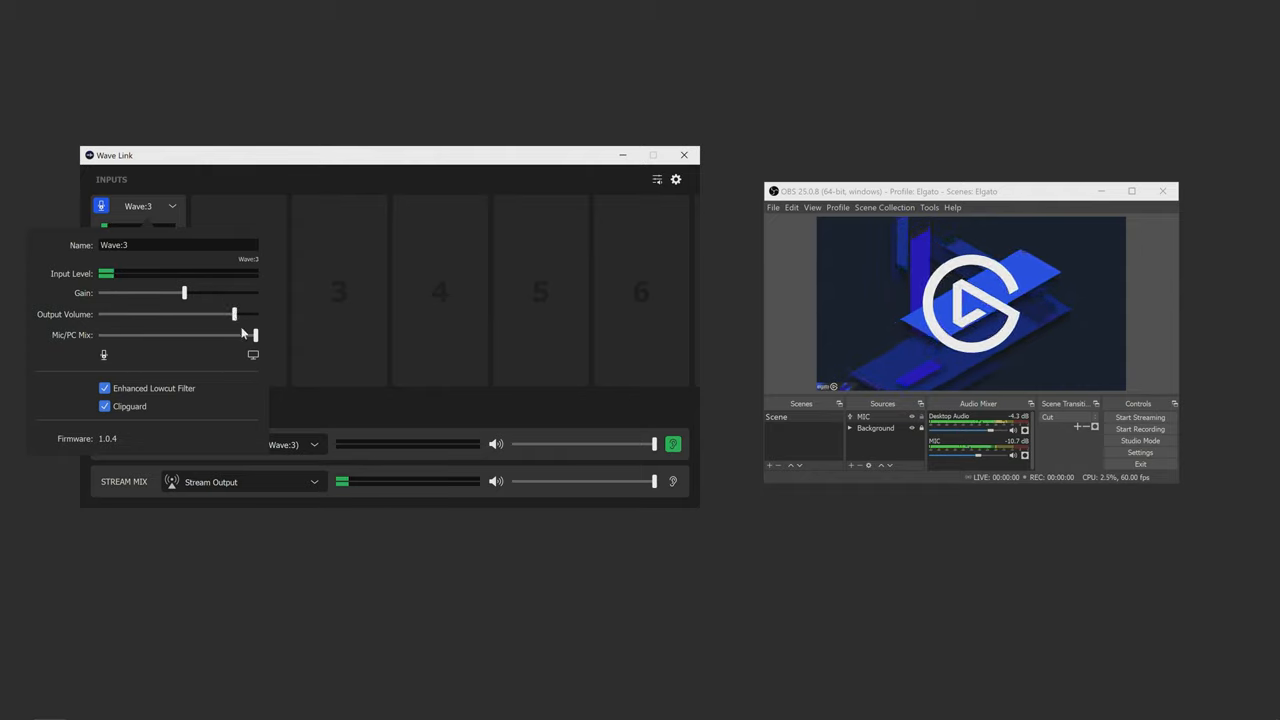
pyautogui.moveTo(250, 334); pyautogui.dragTo(130, 334)
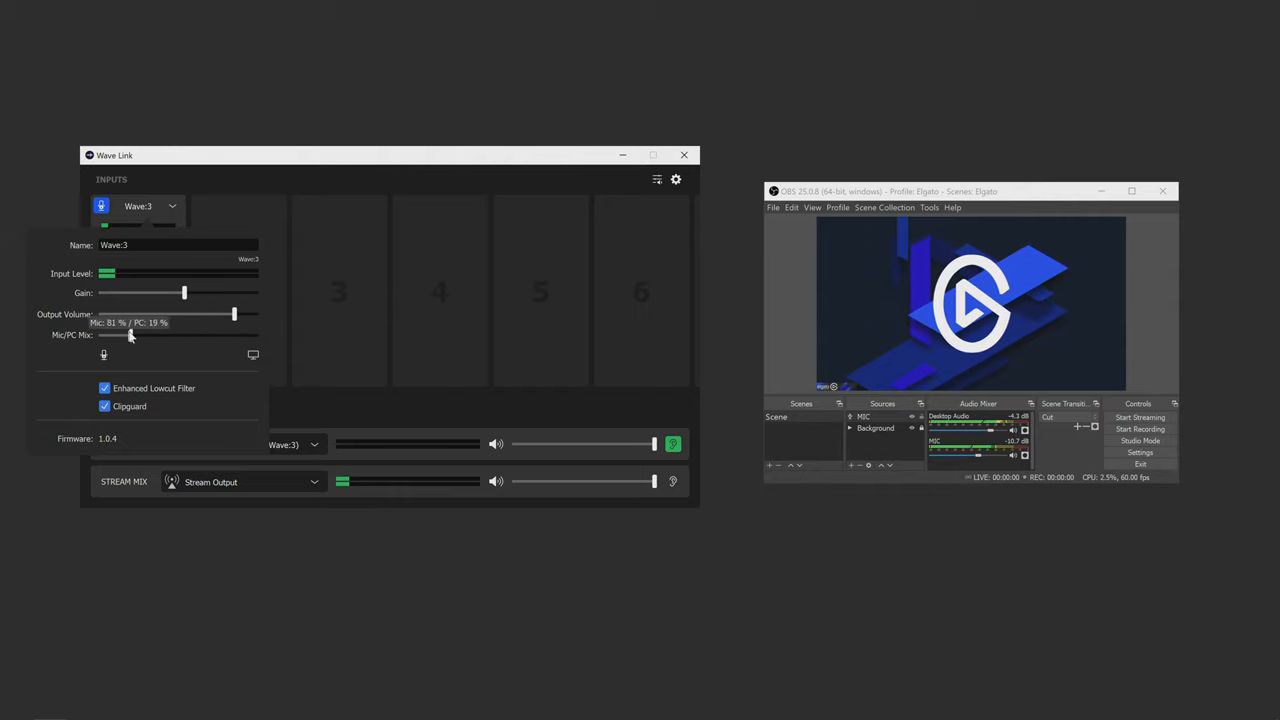
pyautogui.moveTo(130, 335); pyautogui.dragTo(230, 335)
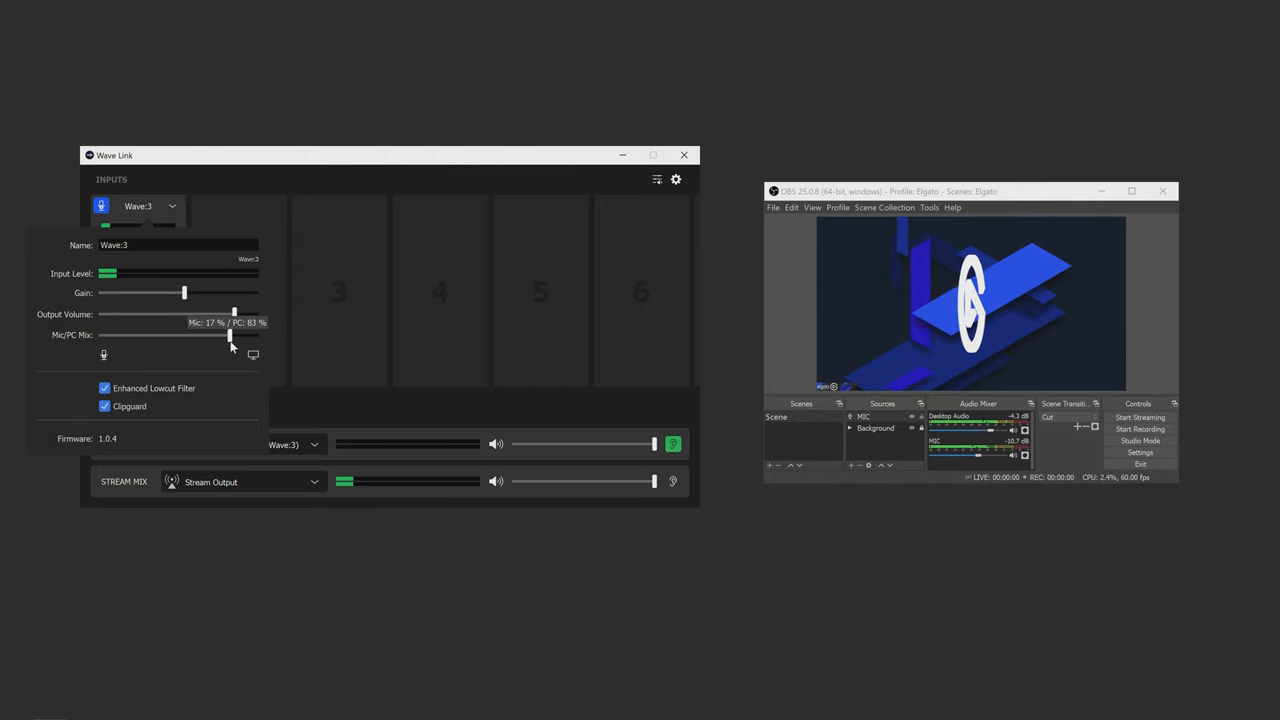
pyautogui.moveTo(229, 335); pyautogui.dragTo(213, 335)
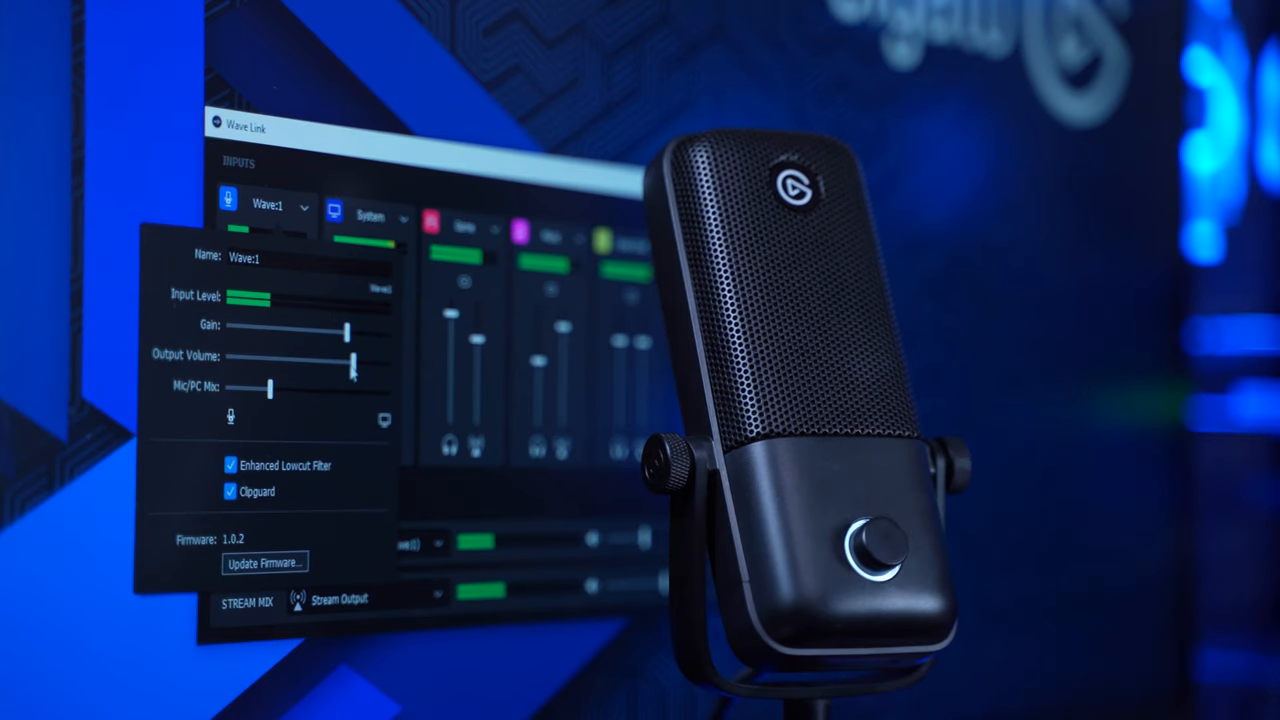
pyautogui.moveTo(352, 357); pyautogui.dragTo(247, 357)
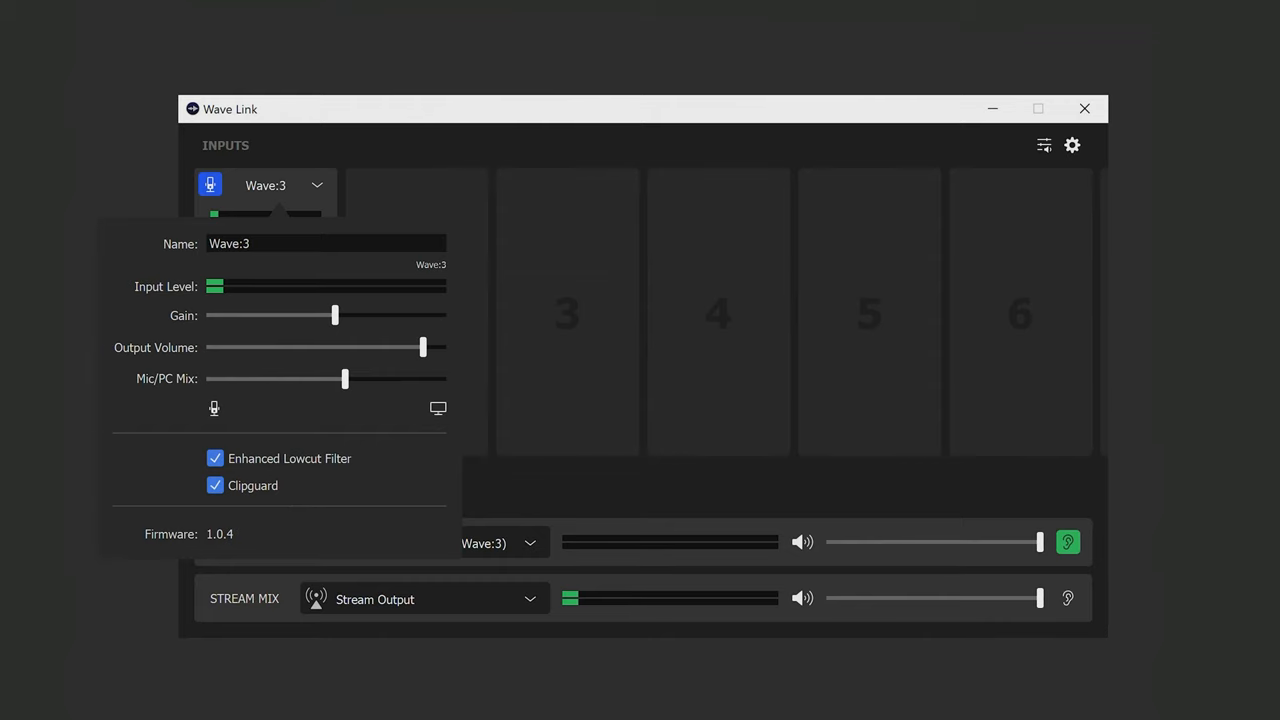
# Step: Close the mic panel and add Browser as the channel 2 input
pyautogui.click(559, 351)
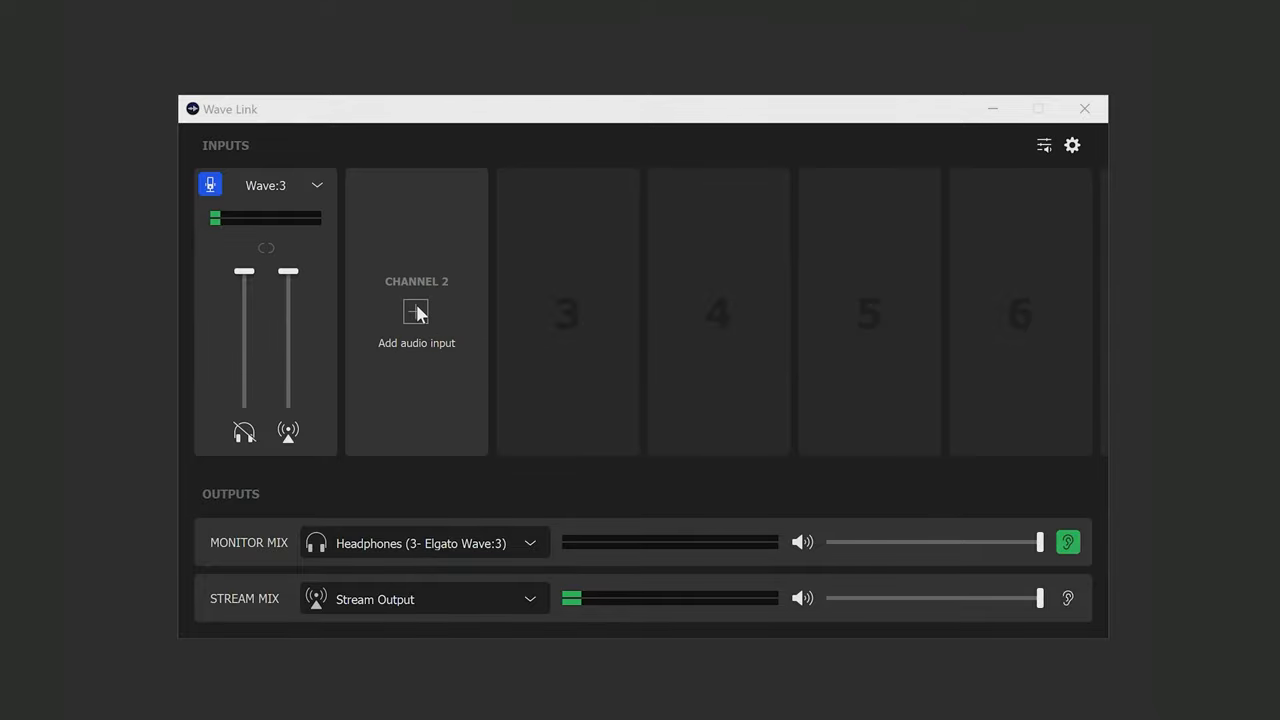
pyautogui.click(415, 312)
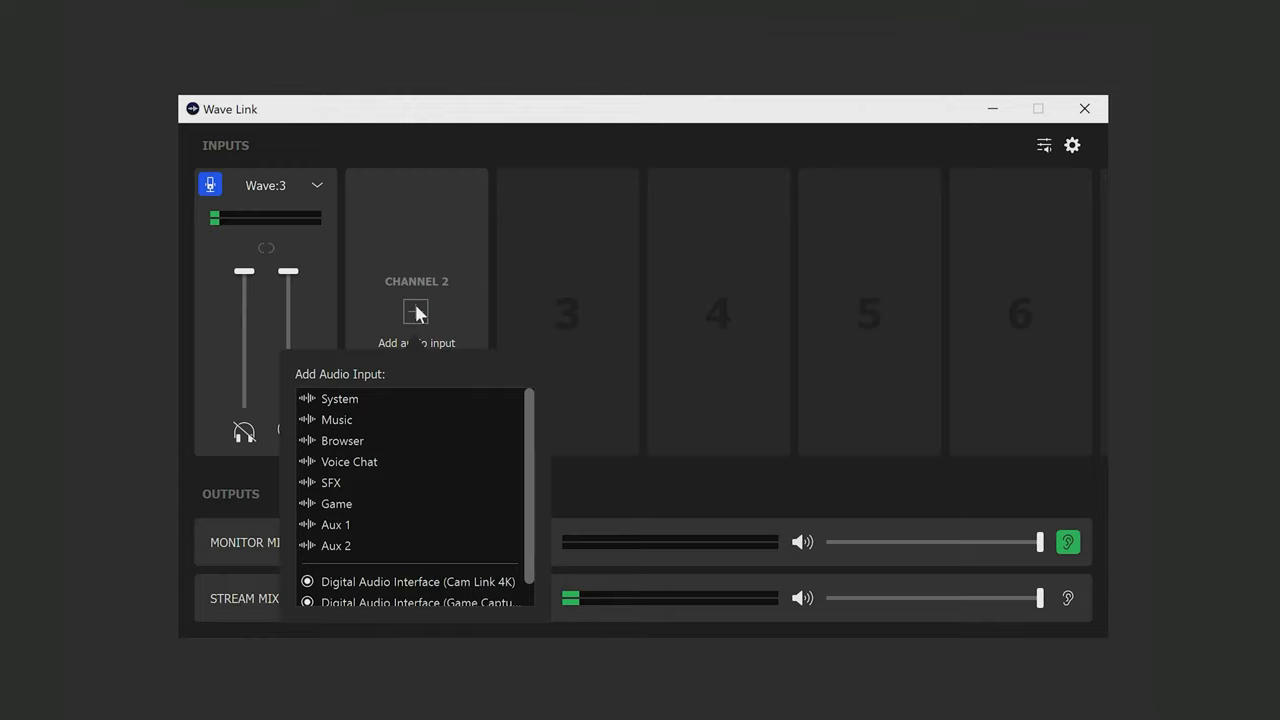
pyautogui.moveTo(352, 455)
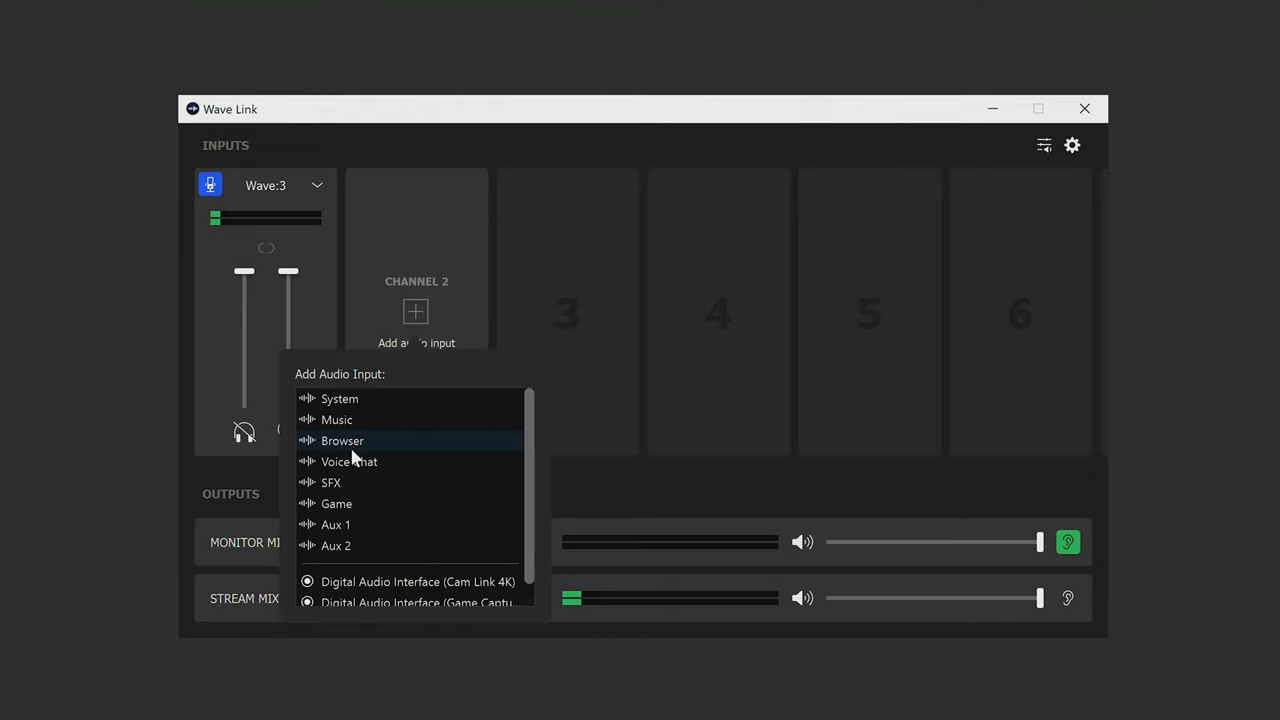
pyautogui.moveTo(345, 463)
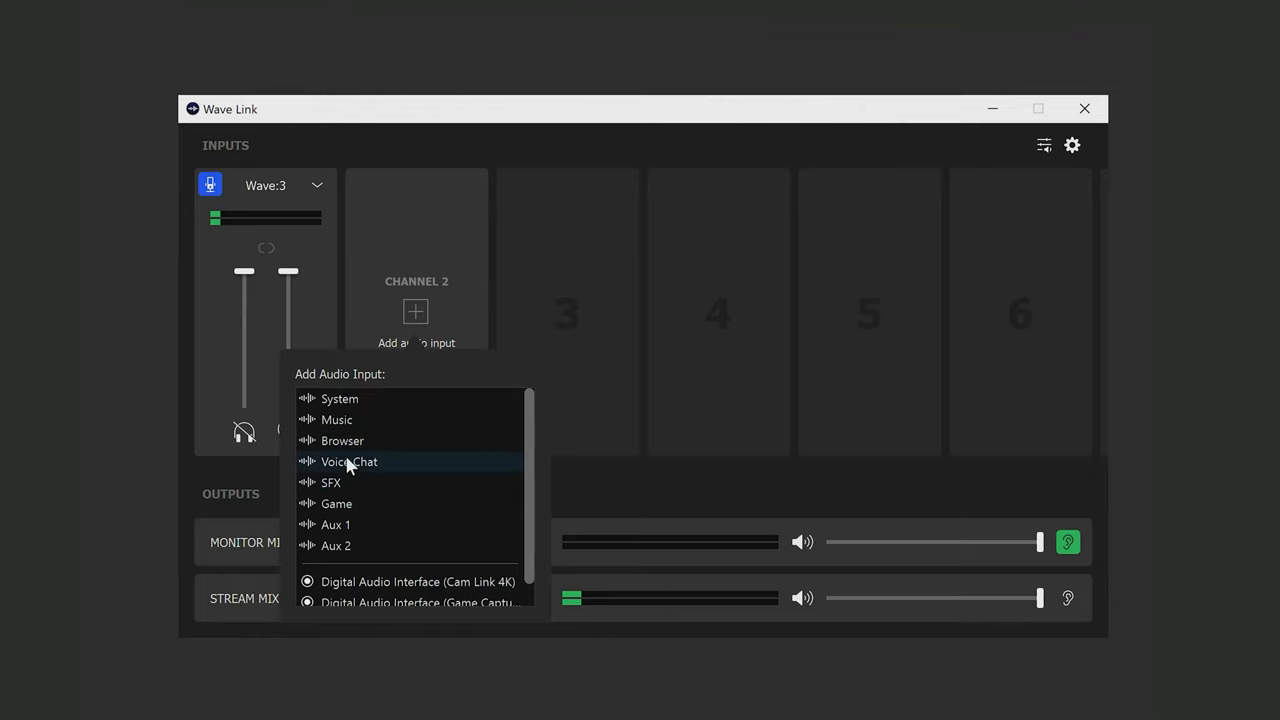
pyautogui.moveTo(377, 441)
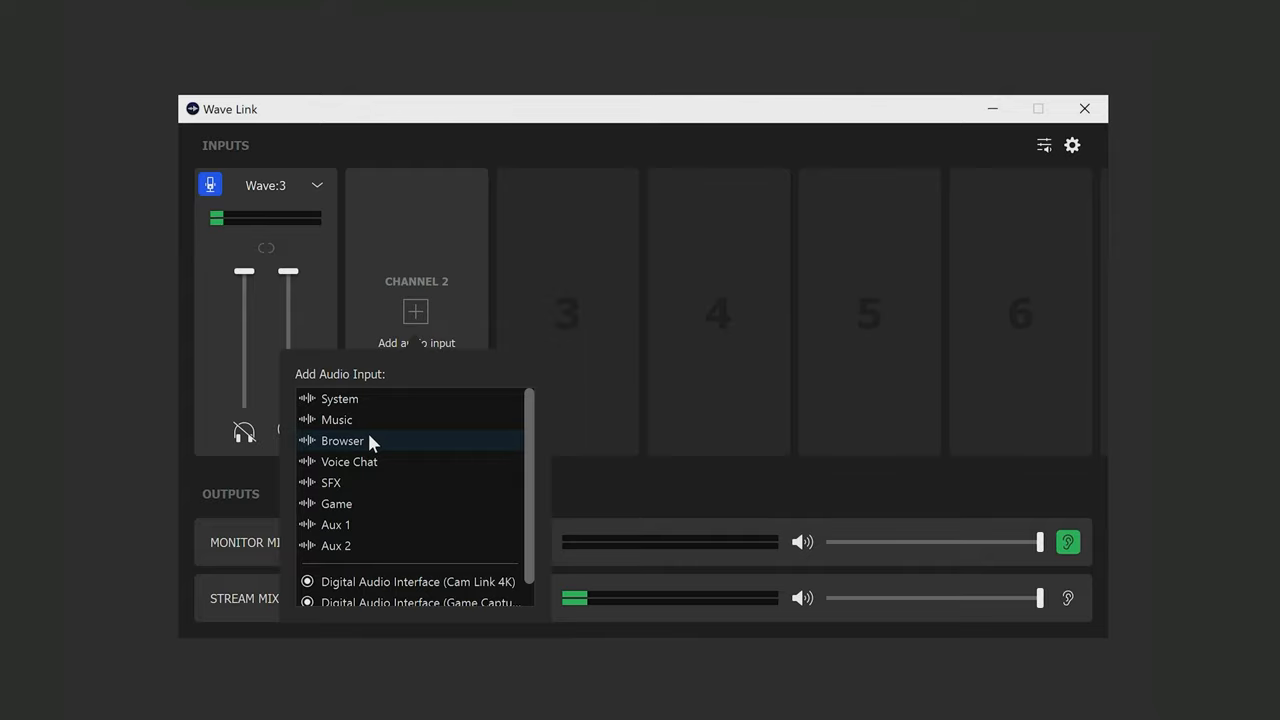
pyautogui.click(342, 440)
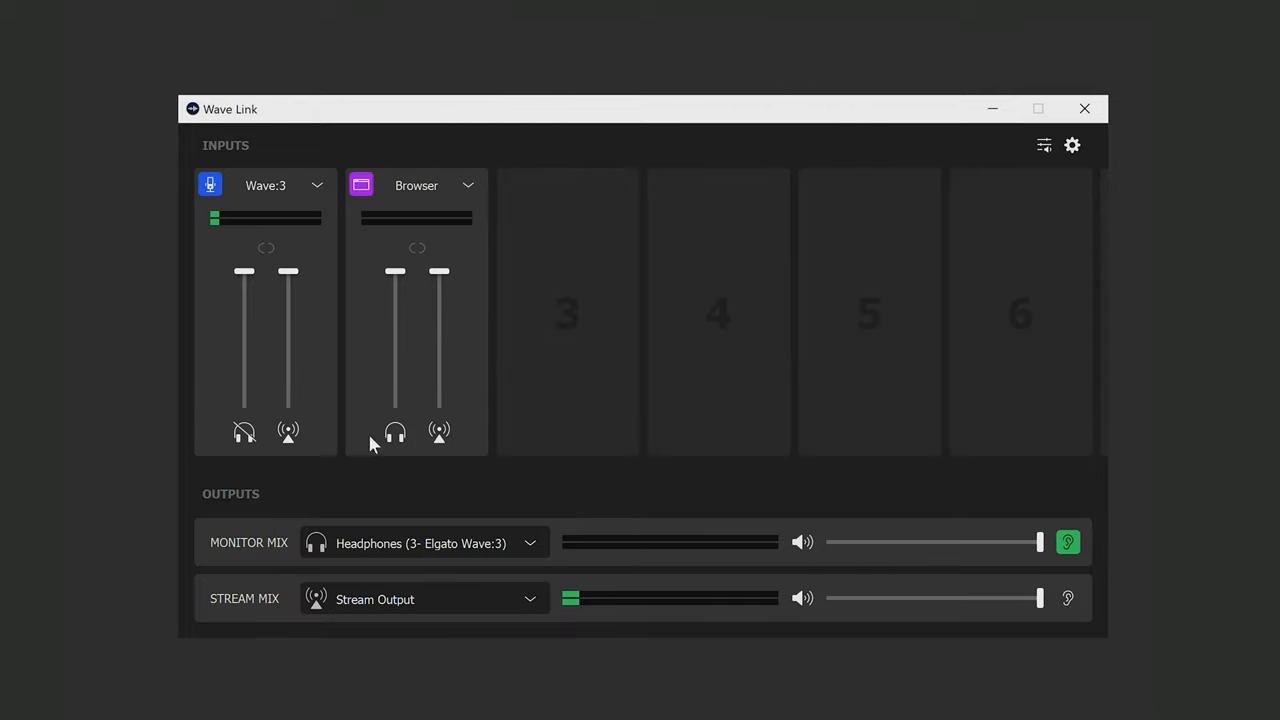
pyautogui.moveTo(449, 481)
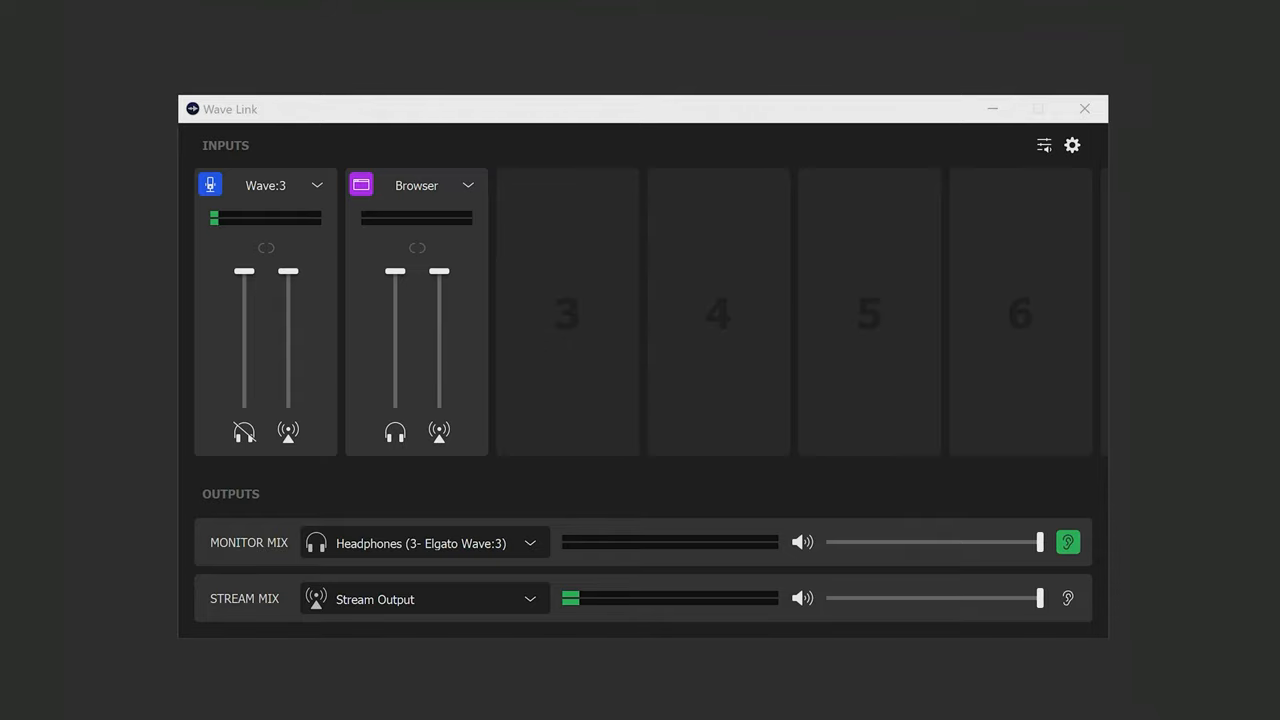
pyautogui.moveTo(1040, 156)
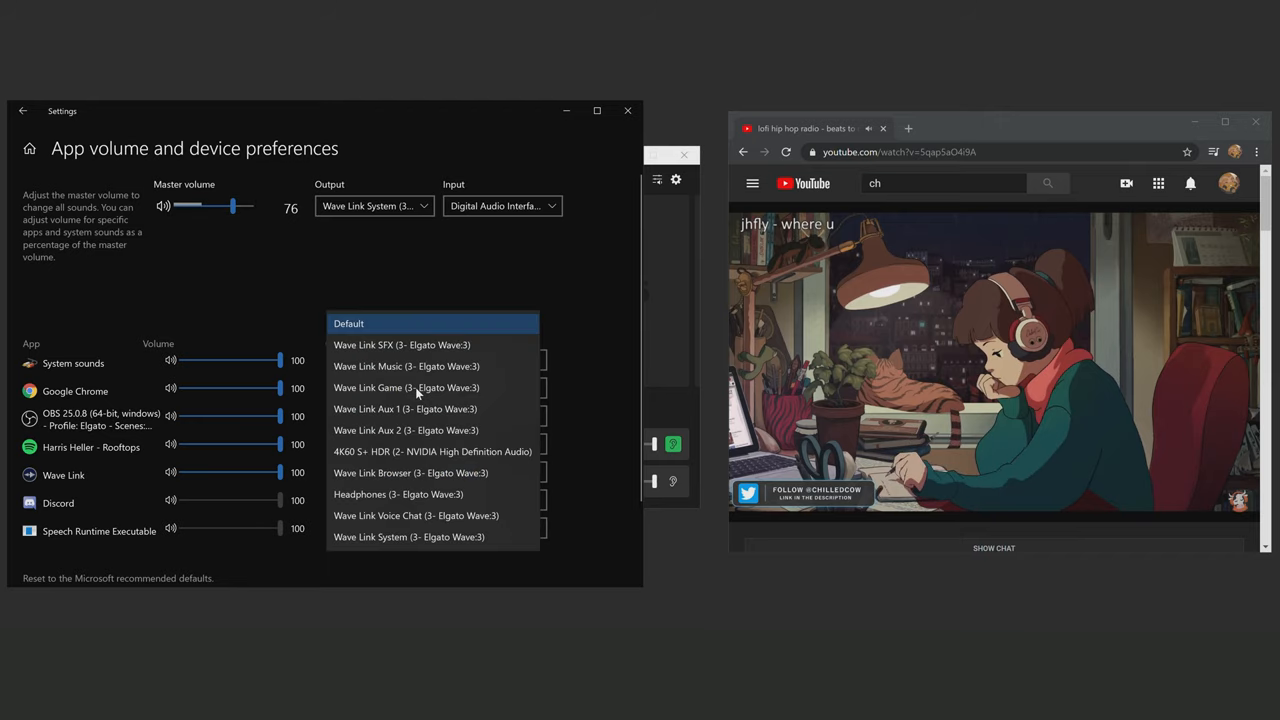
pyautogui.moveTo(411, 516)
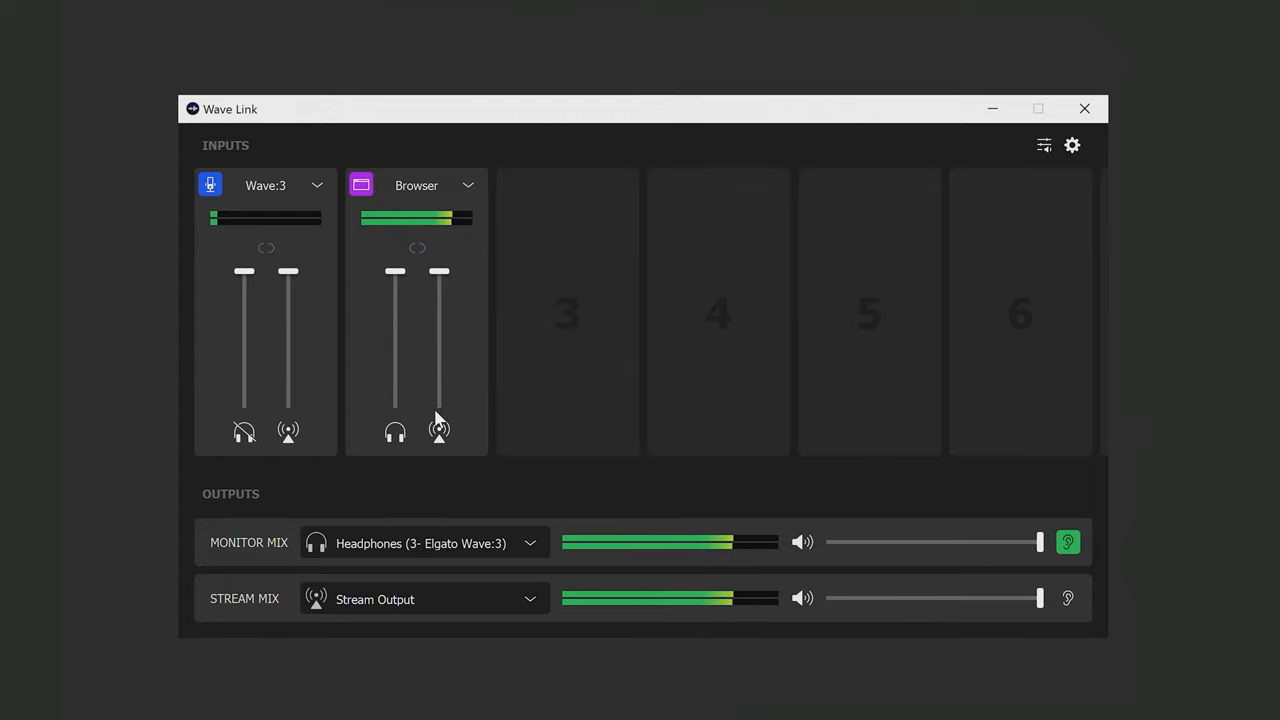
# Step: Toggle Browser's stream and monitor mute icons, leaving it audible in the monitor mix
pyautogui.click(438, 431)
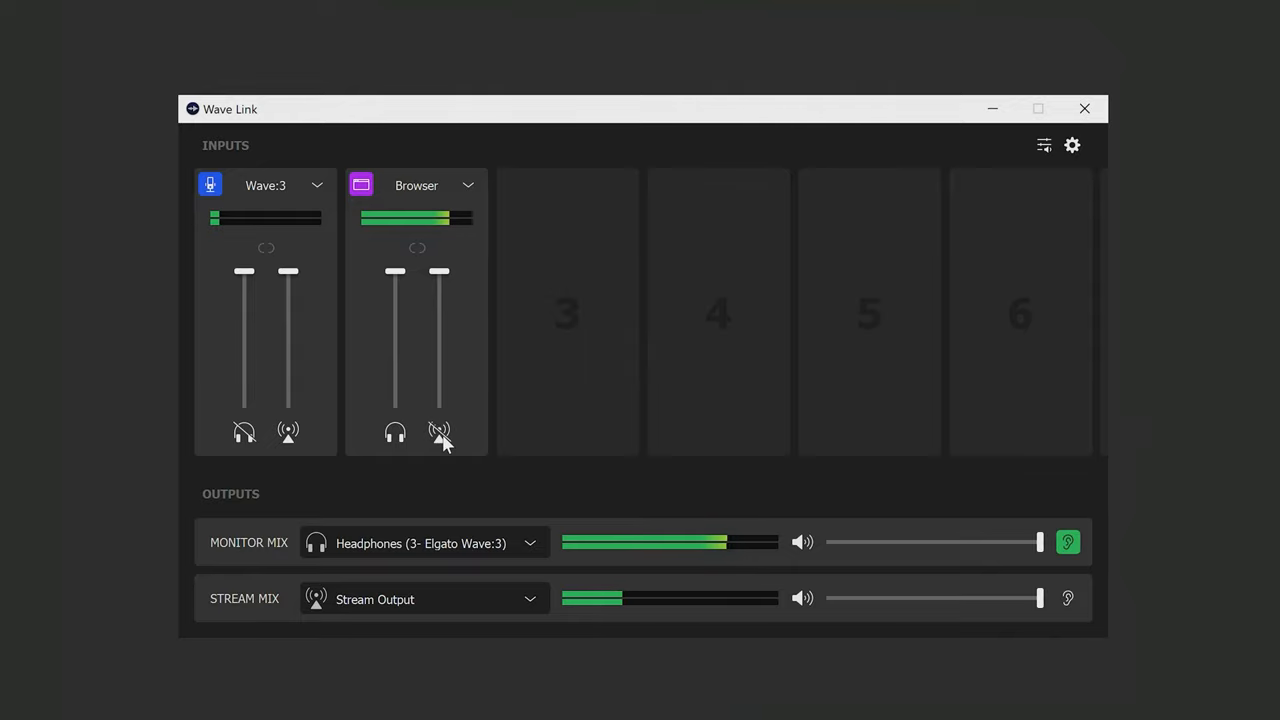
pyautogui.click(439, 431)
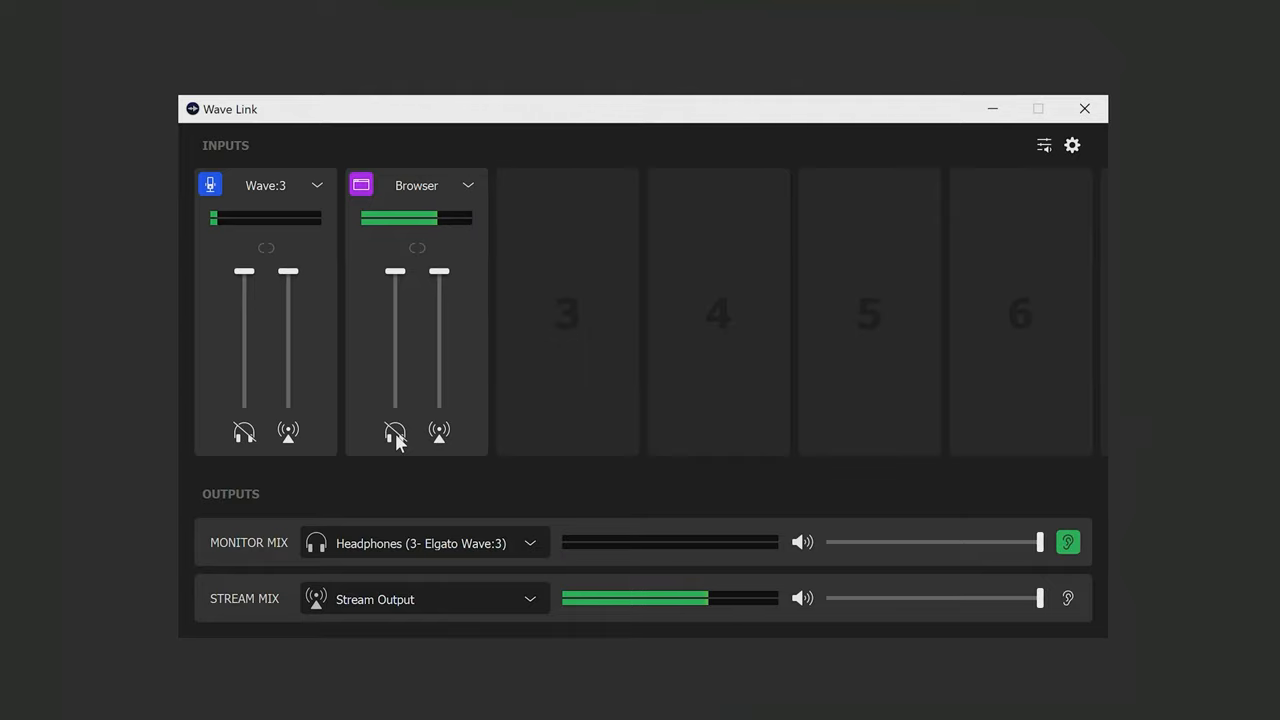
pyautogui.click(394, 431)
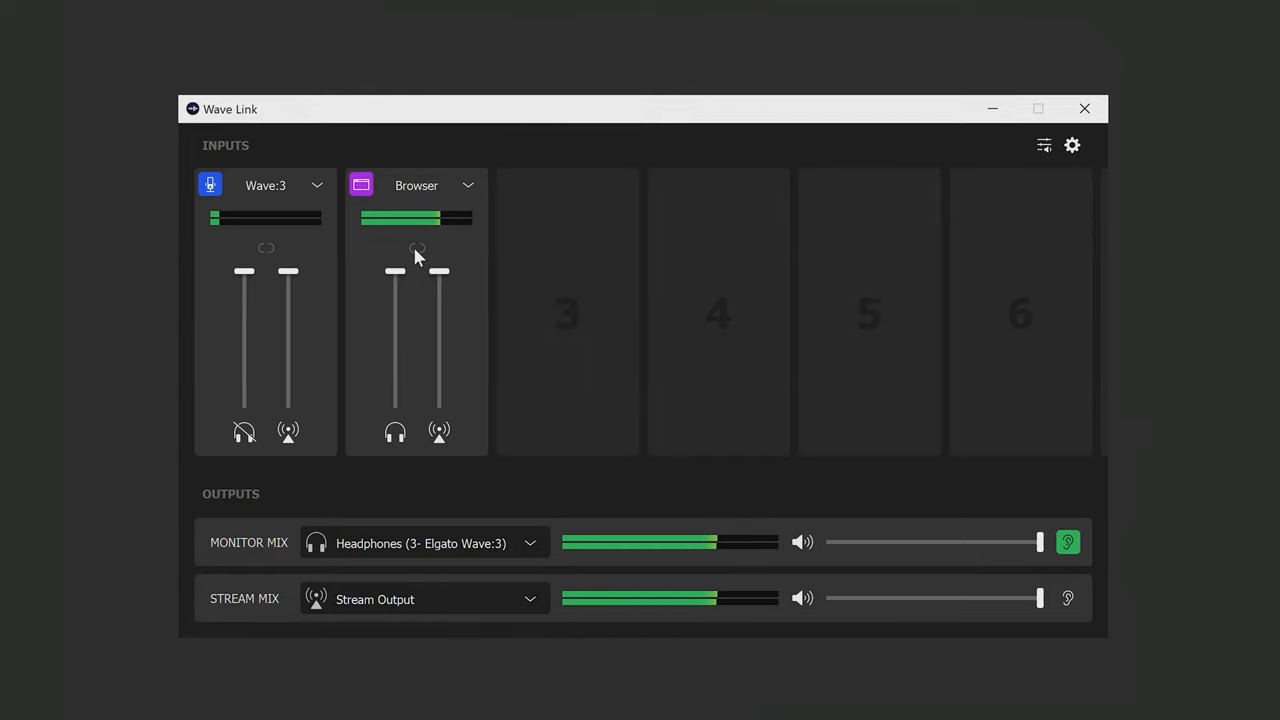
# Step: Lower Browser's monitor fader and stream fader to 48%, then link both levels
pyautogui.moveTo(394, 271); pyautogui.dragTo(394, 302)
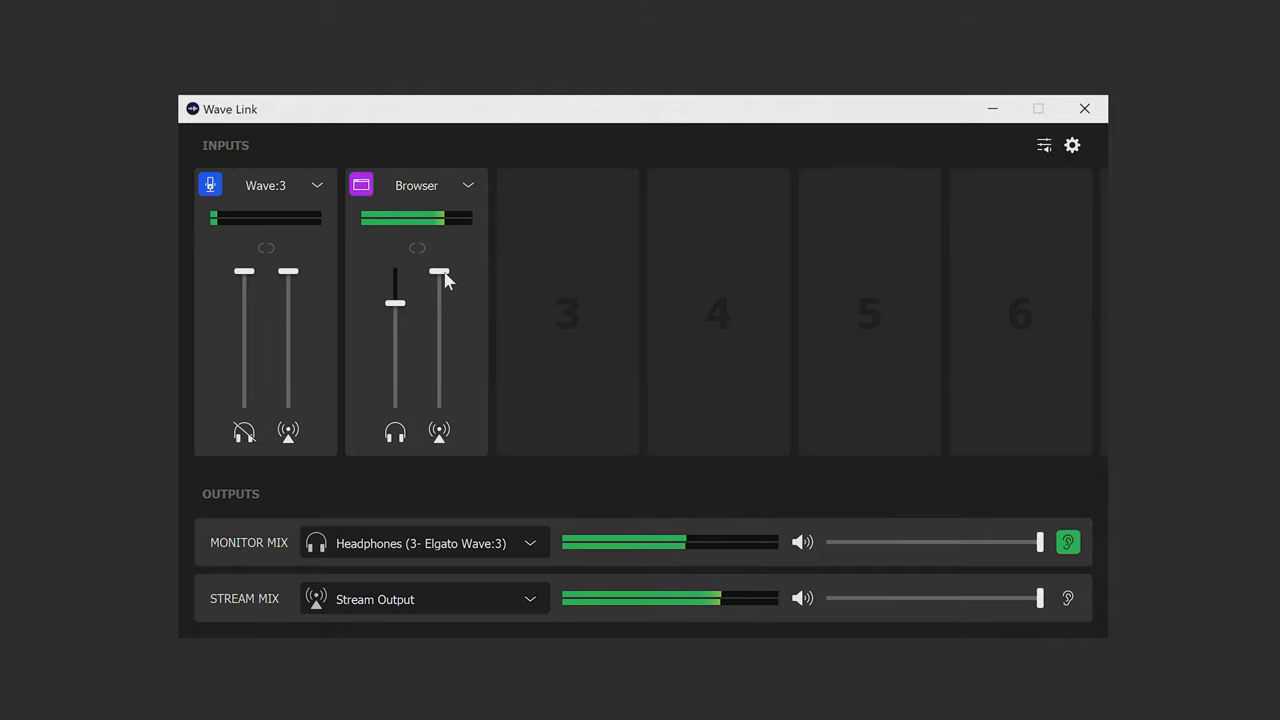
pyautogui.moveTo(440, 275); pyautogui.dragTo(440, 342)
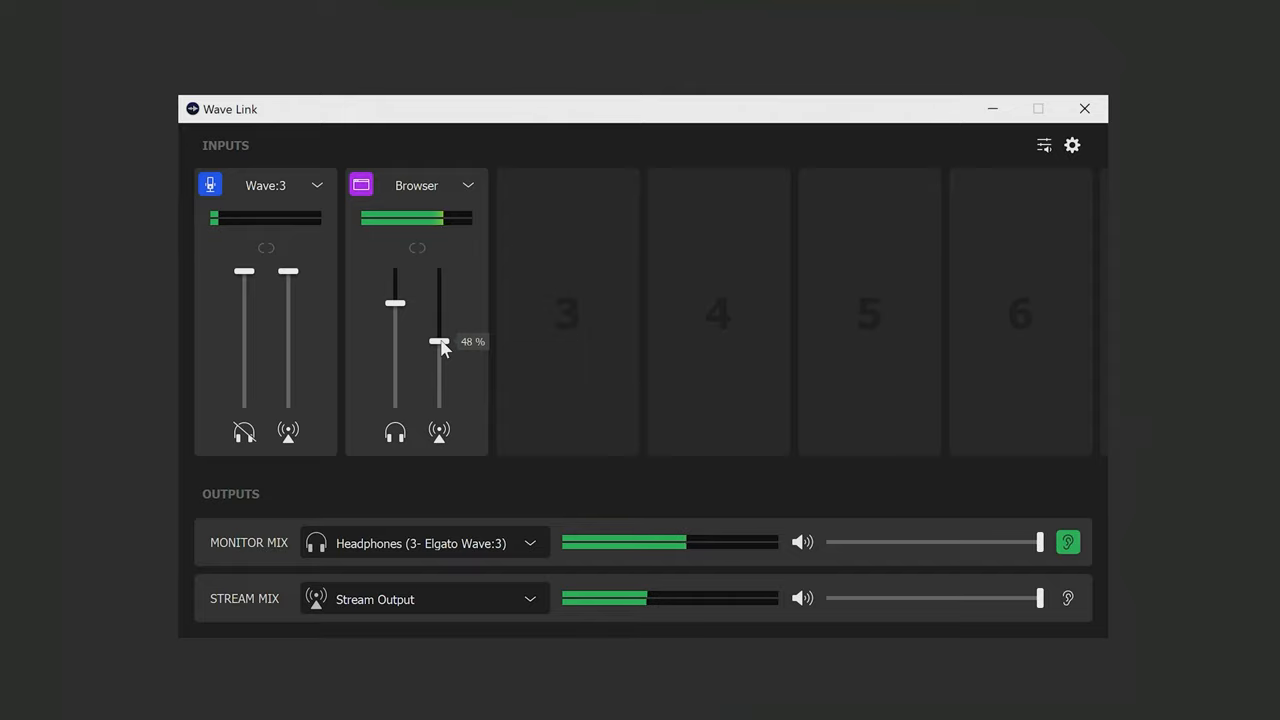
pyautogui.moveTo(439, 345); pyautogui.dragTo(439, 340)
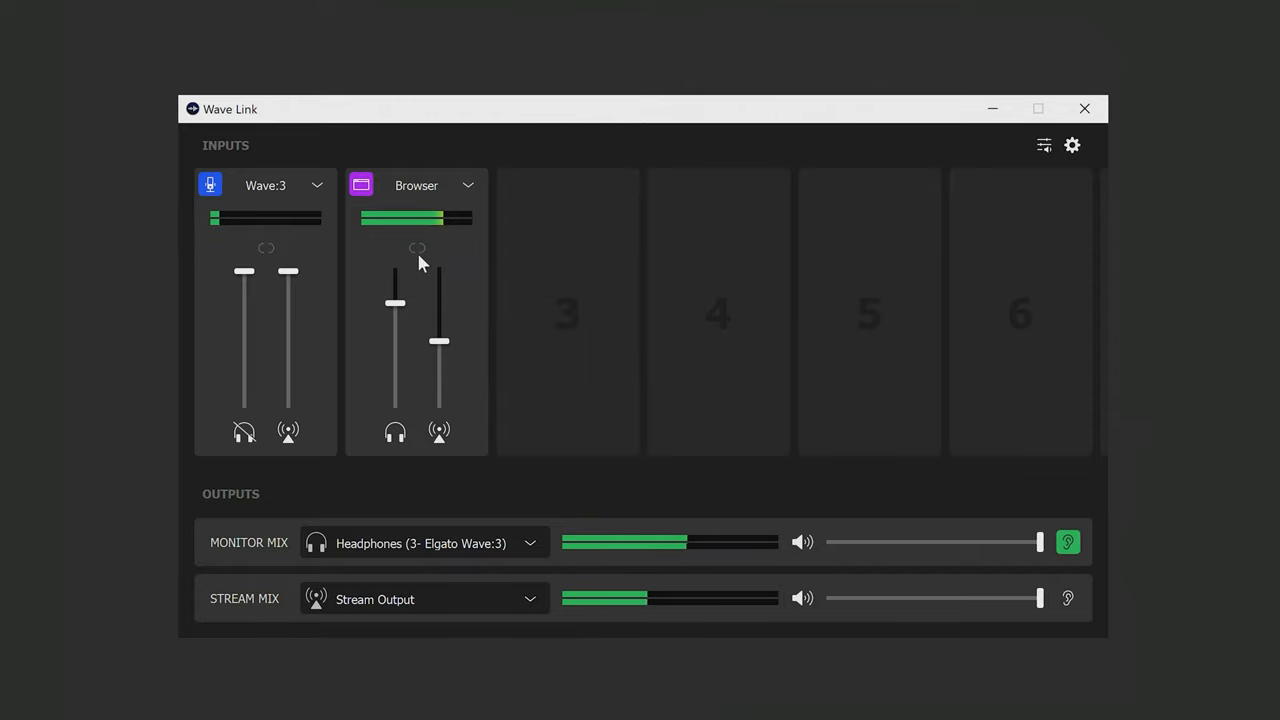
pyautogui.click(416, 248)
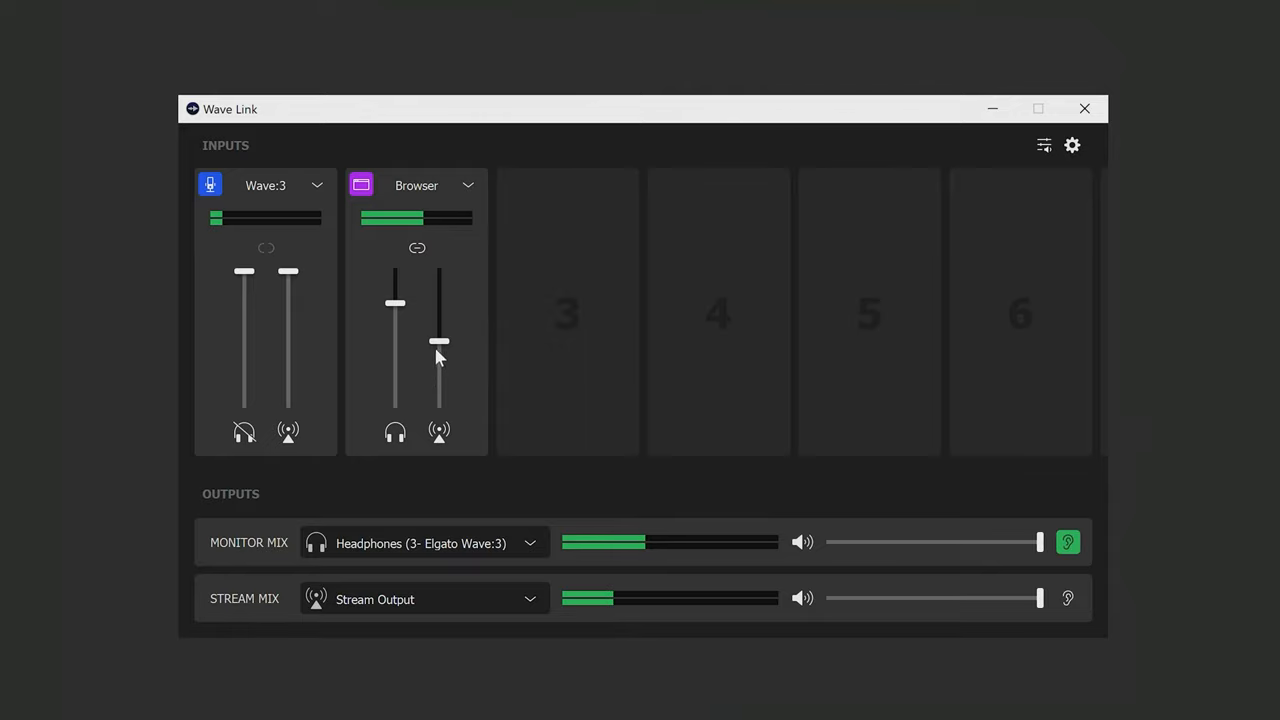
pyautogui.moveTo(470, 352)
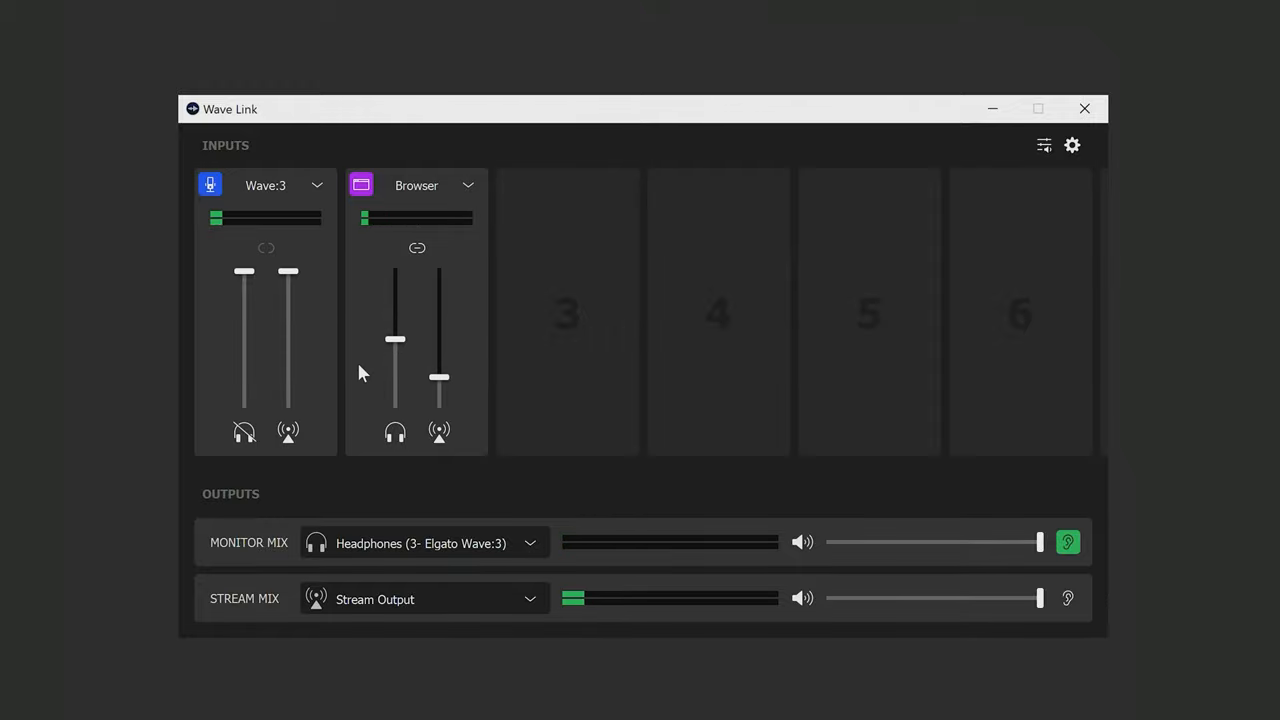
pyautogui.moveTo(567, 313)
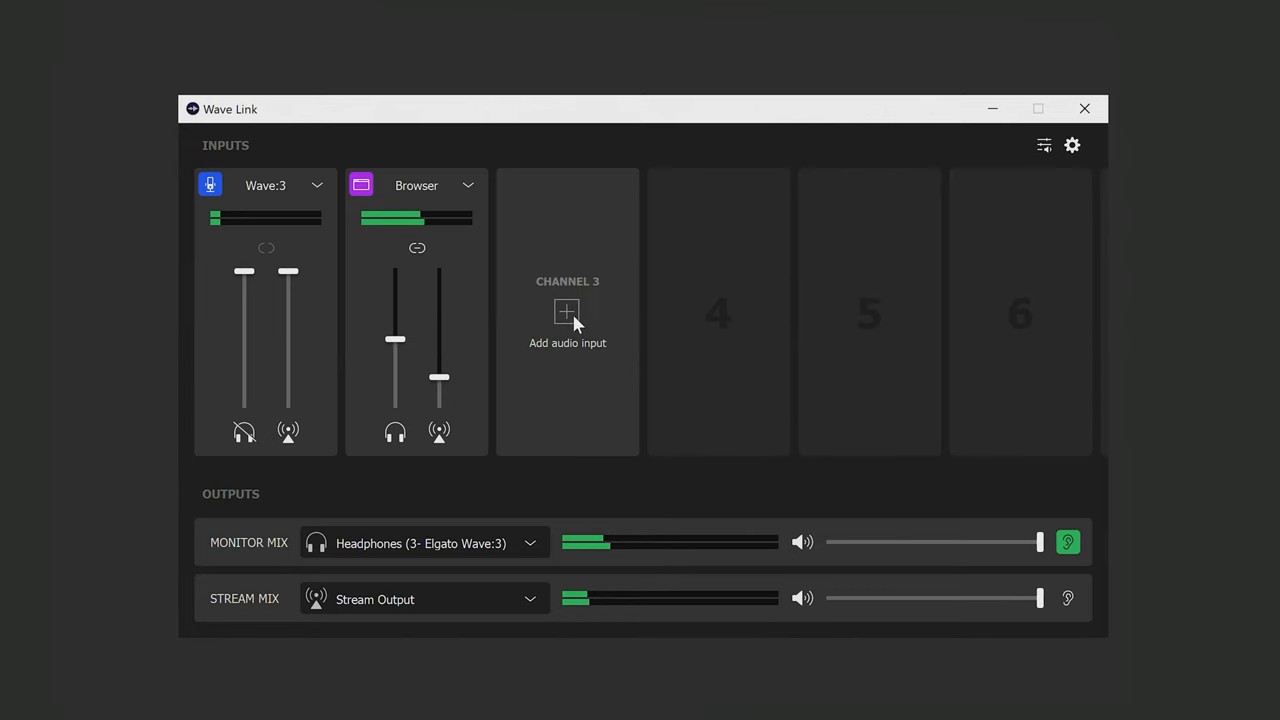
pyautogui.click(566, 312)
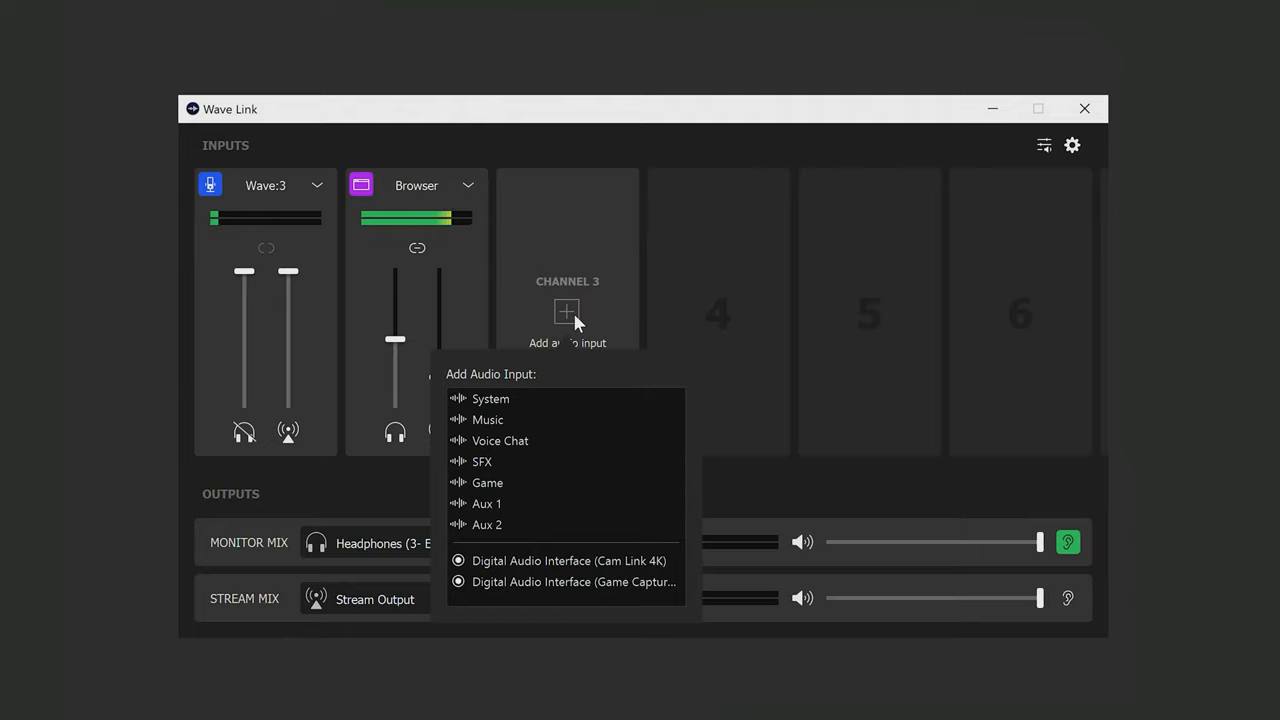
pyautogui.moveTo(569, 380)
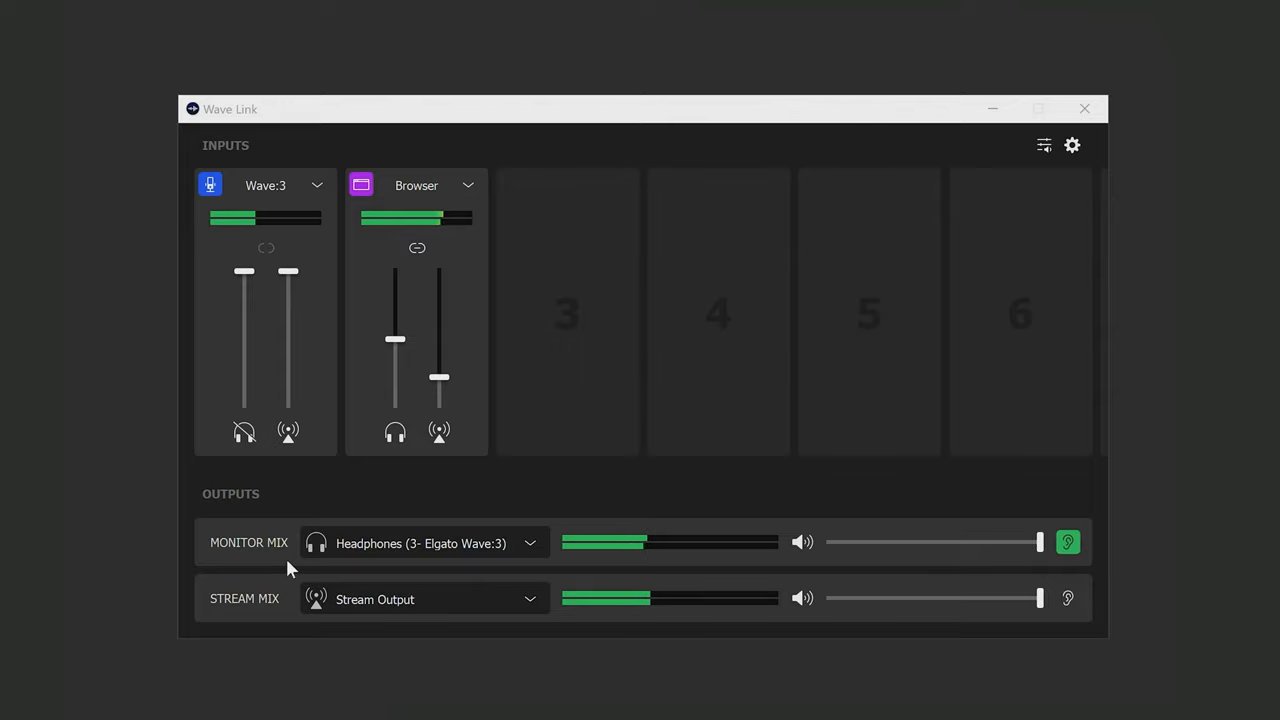
pyautogui.moveTo(925, 573)
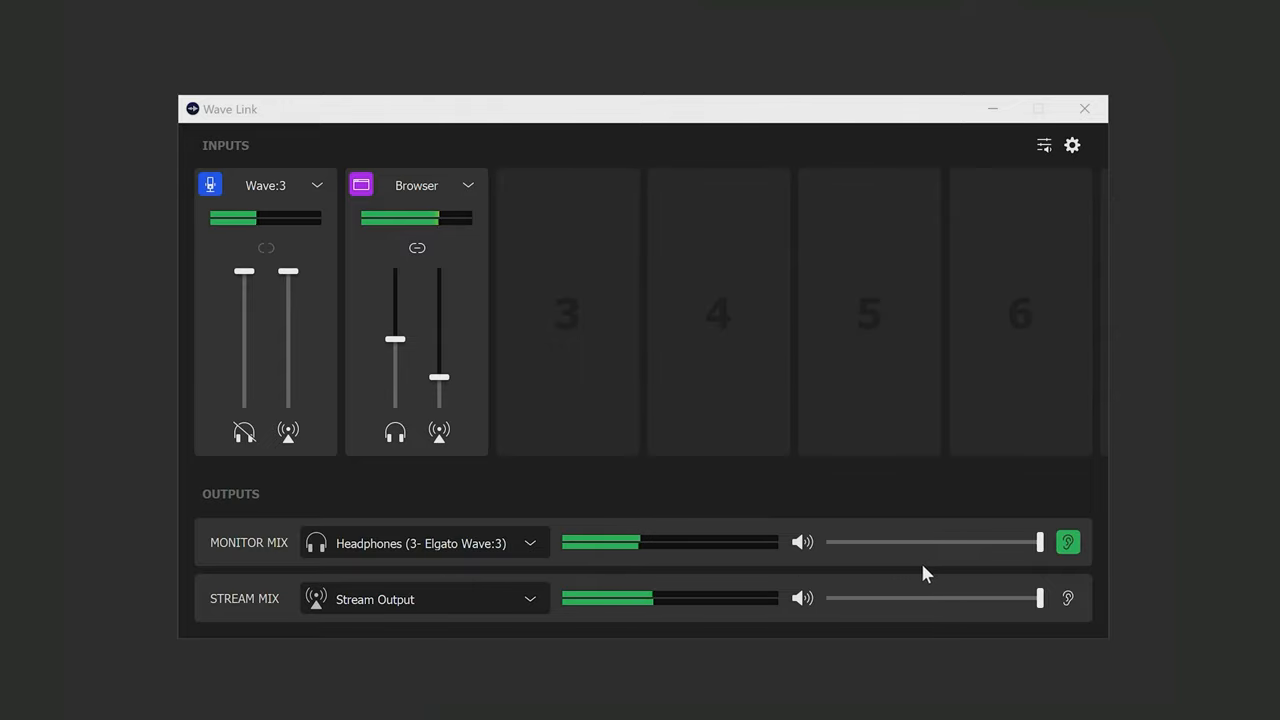
pyautogui.moveTo(503, 580)
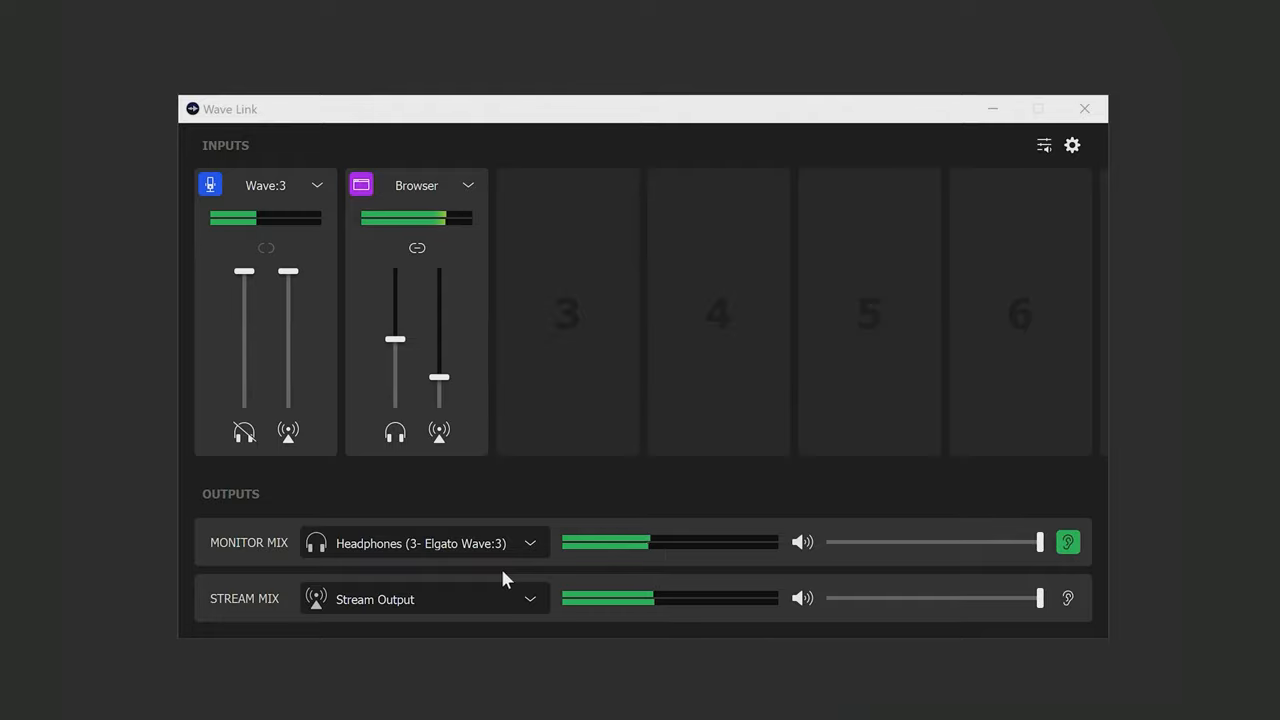
# Step: Choose Headset Earphone (CORSAIR VIRTUOSO Wireless Gaming) as the Monitor Mix output
pyautogui.click(530, 543)
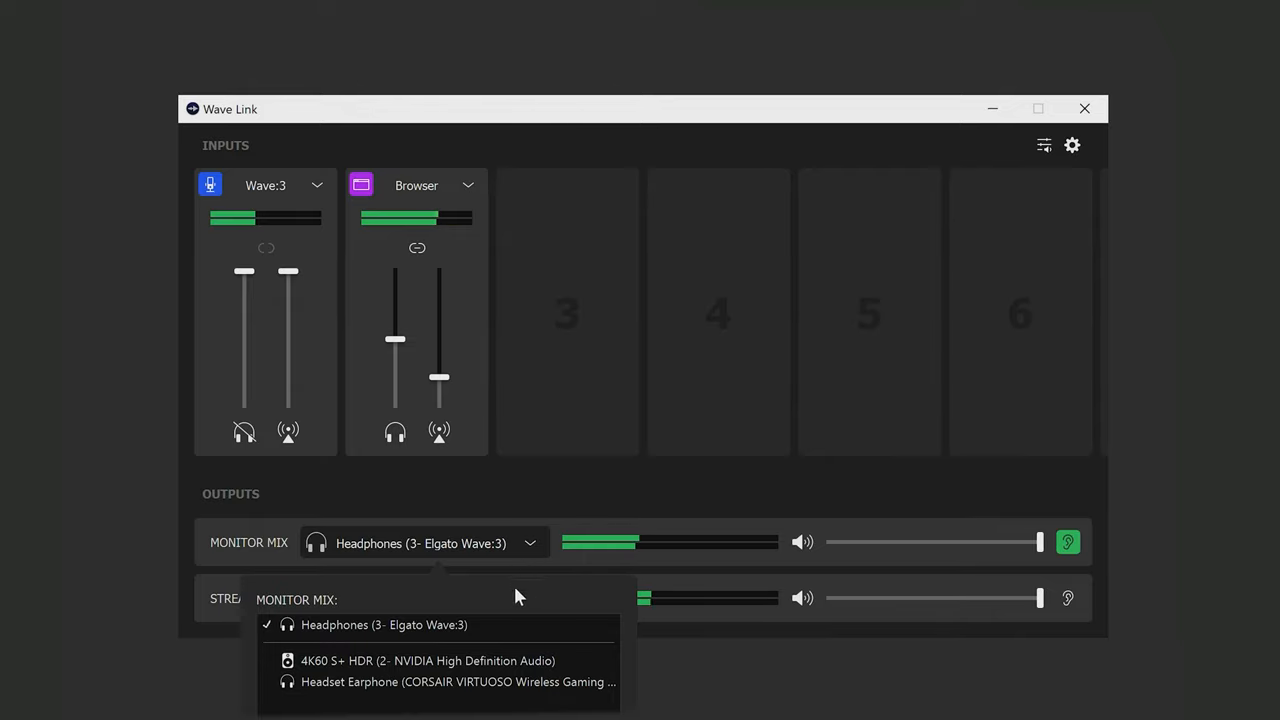
pyautogui.moveTo(516, 700)
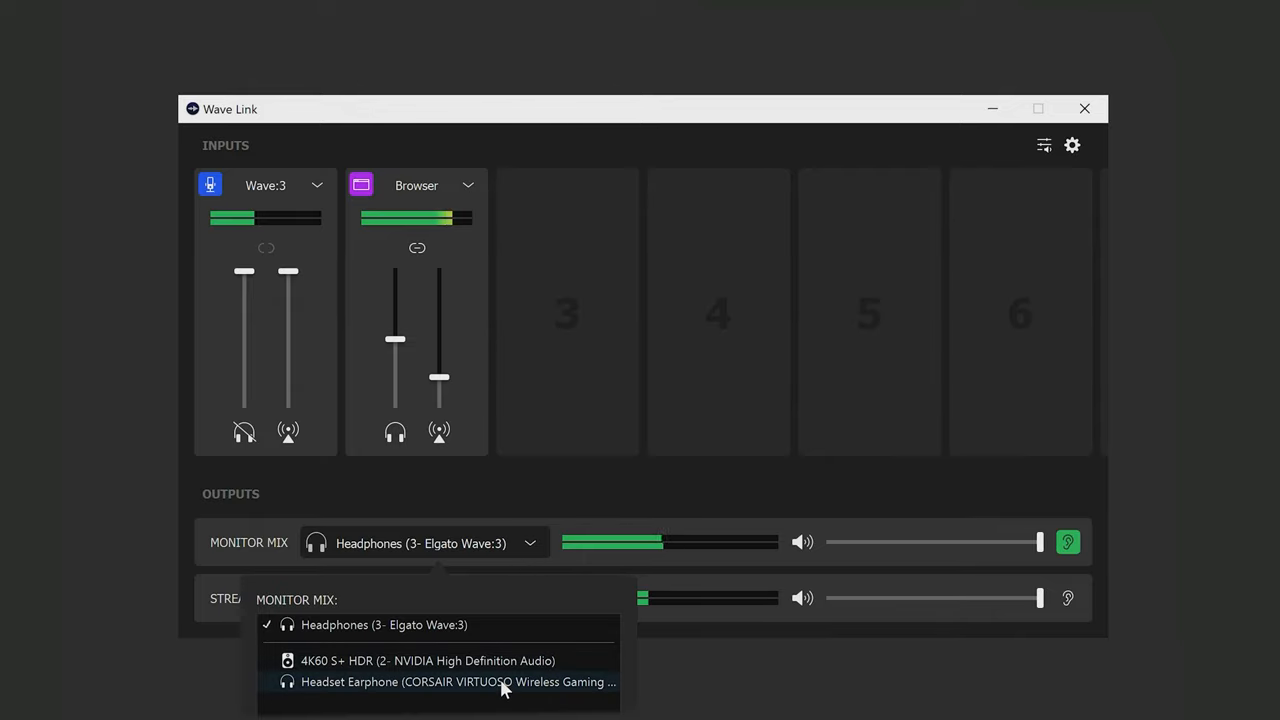
pyautogui.click(452, 682)
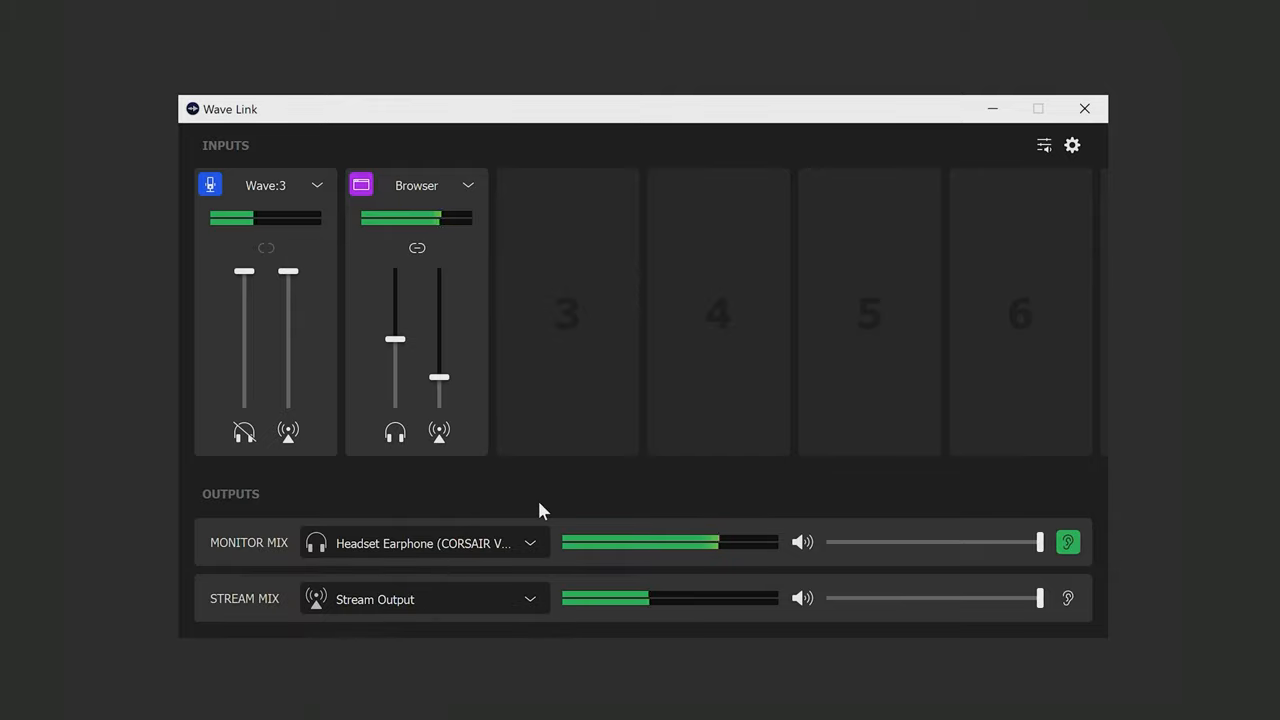
pyautogui.moveTo(762, 516)
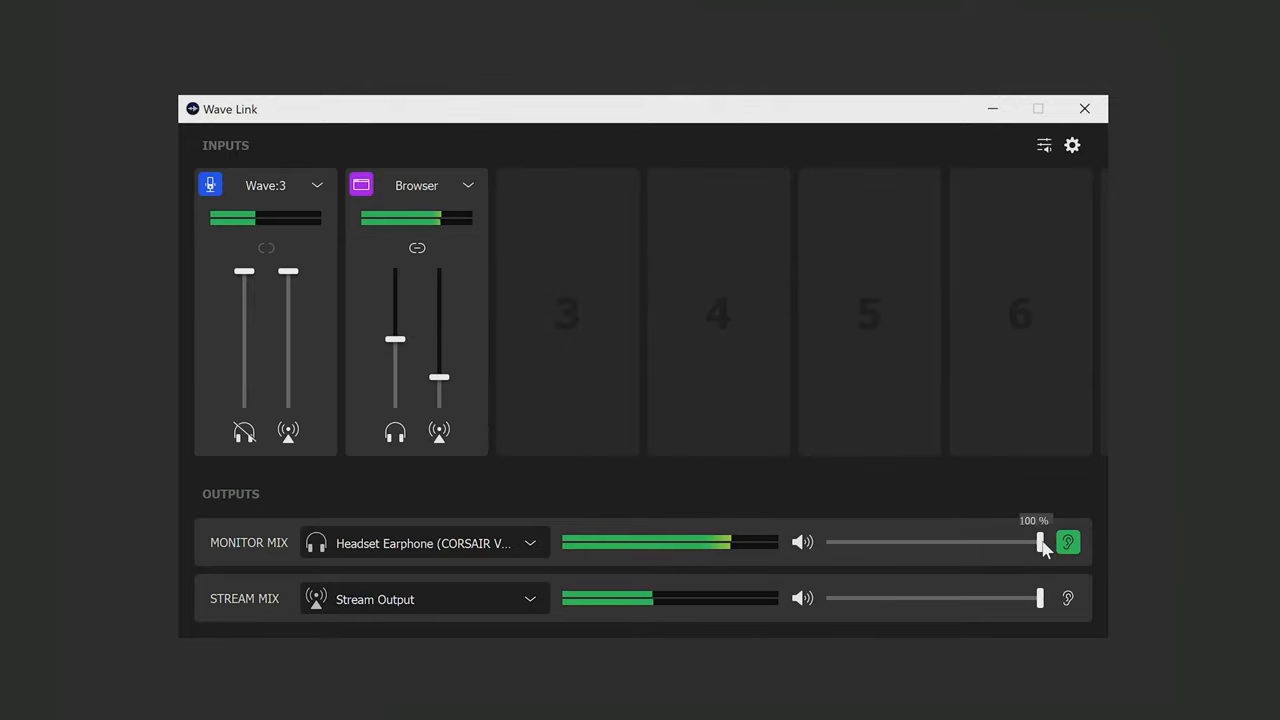
# Step: Set Monitor Mix output to about half, then drag Stream Mix down and back to full
pyautogui.moveTo(1040, 541); pyautogui.dragTo(985, 541)
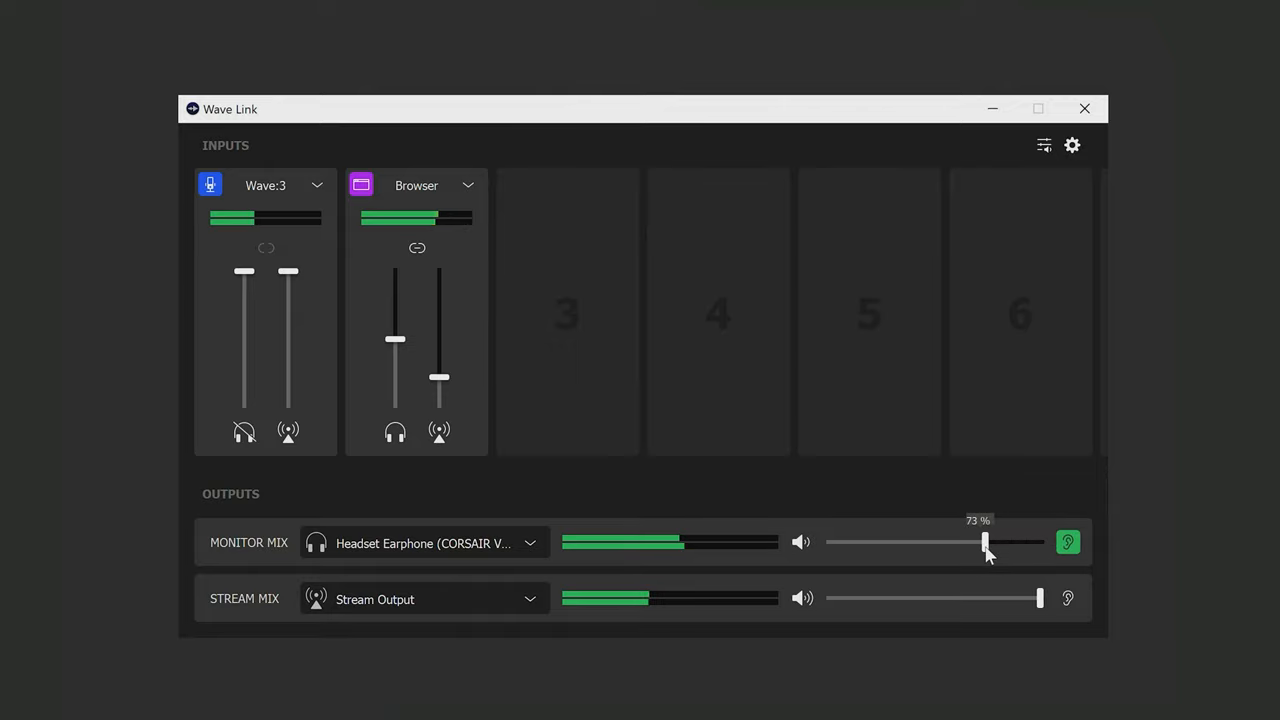
pyautogui.moveTo(985, 541); pyautogui.dragTo(932, 541)
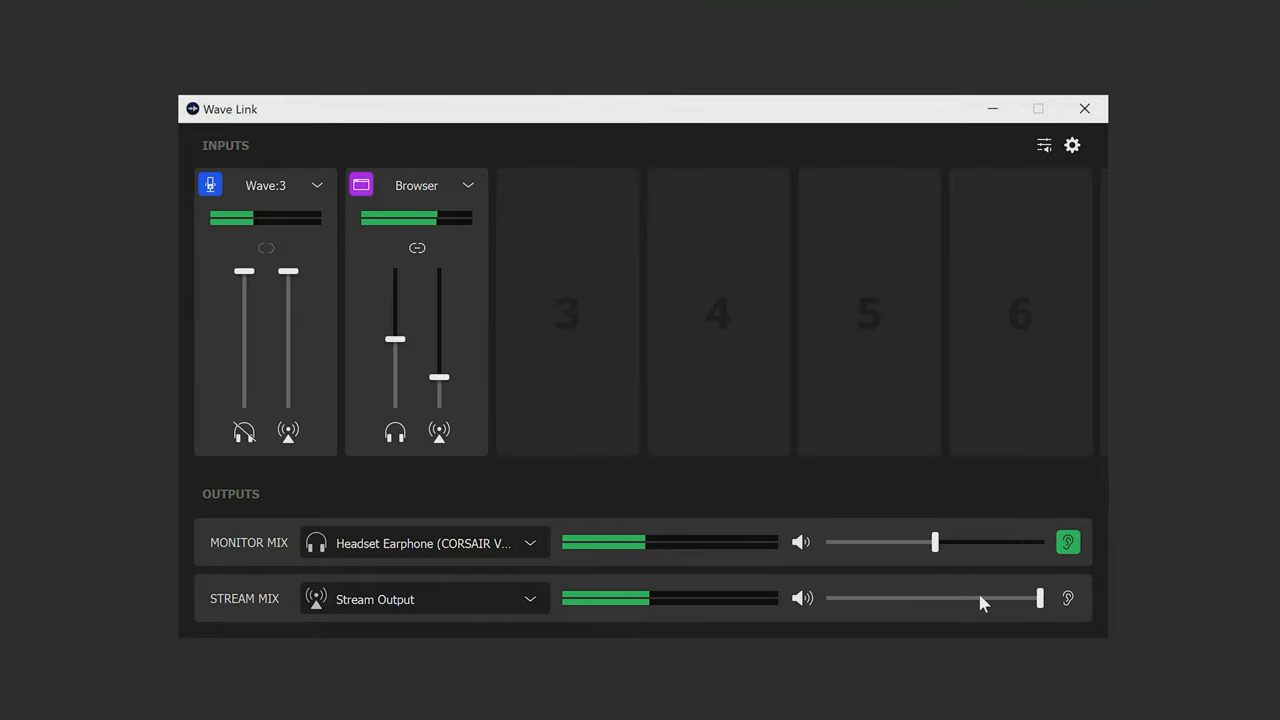
pyautogui.moveTo(1040, 598); pyautogui.dragTo(953, 598)
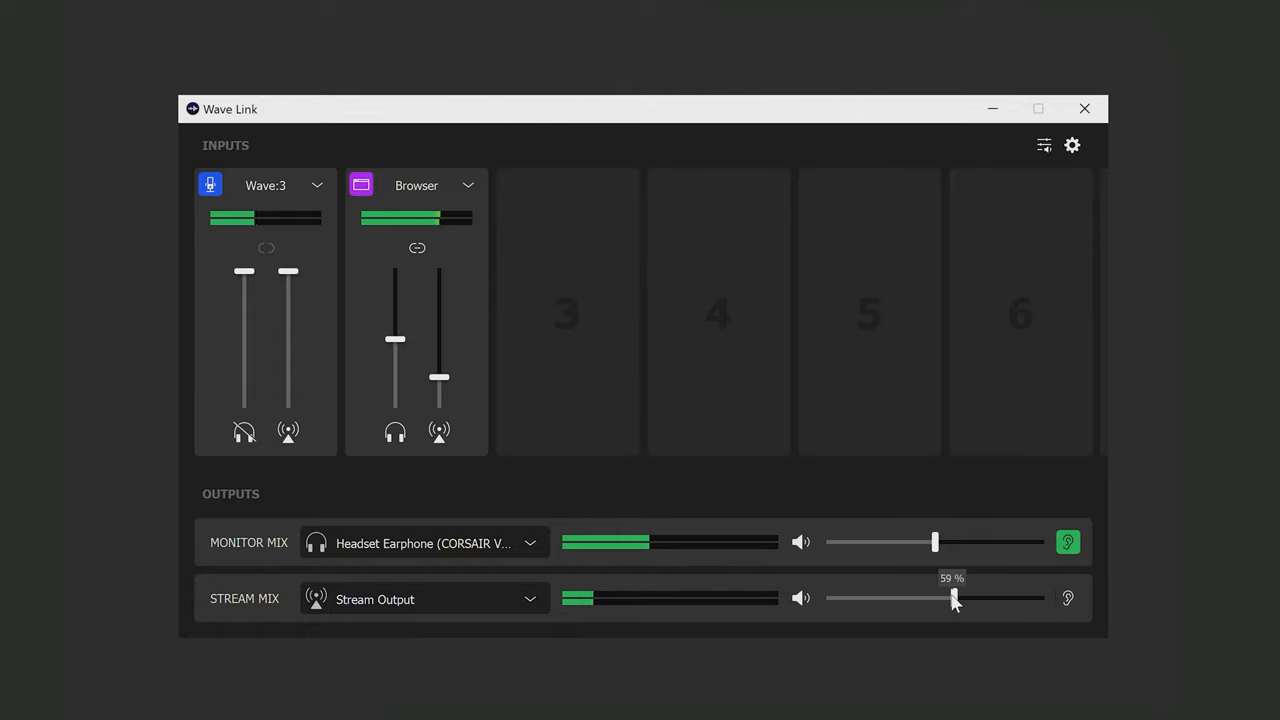
pyautogui.moveTo(952, 598); pyautogui.dragTo(1040, 598)
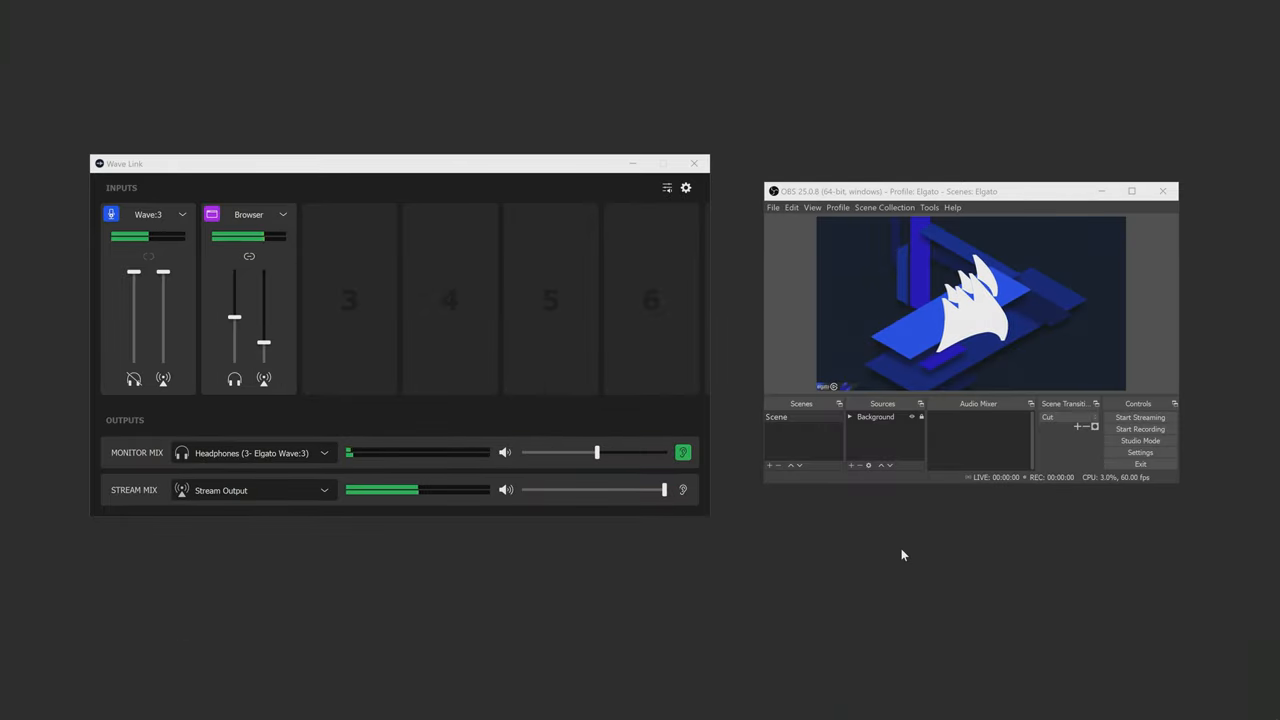
# Step: Set OBS Mic/Auxiliary Audio to Wave Link Stream, then lower Wave Link's monitor mix volume
pyautogui.click(324, 490)
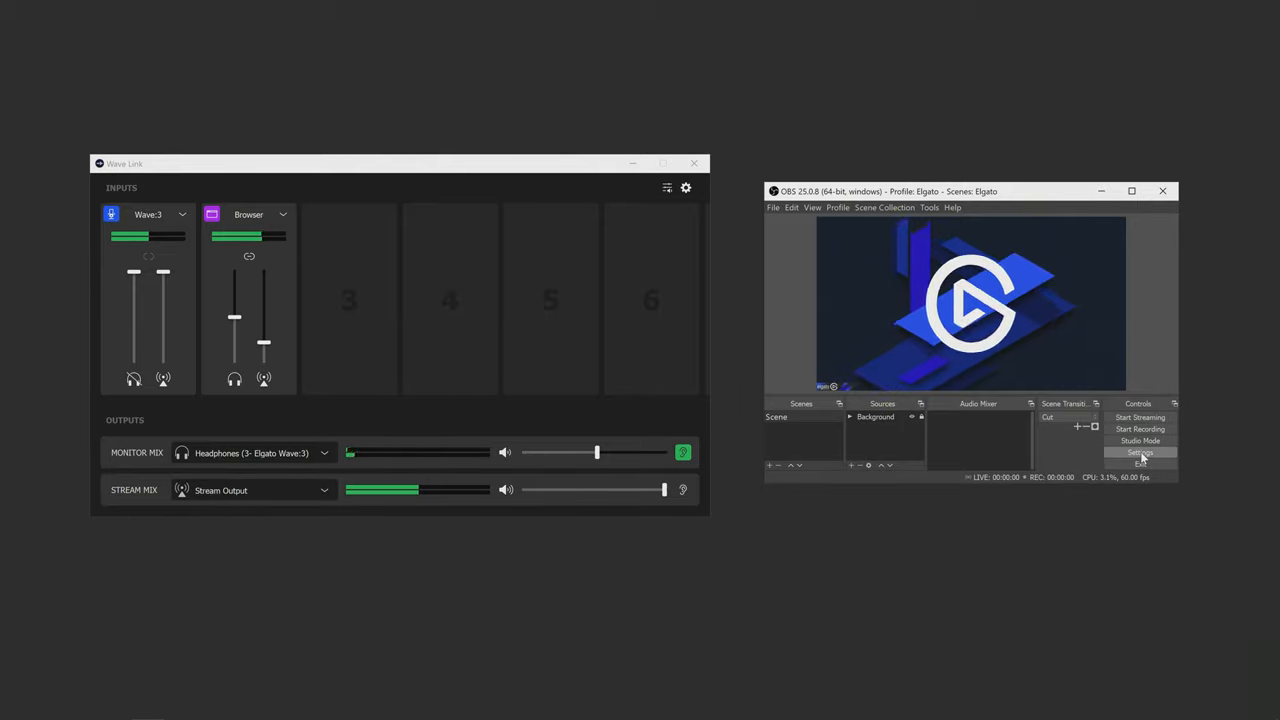
pyautogui.click(1140, 453)
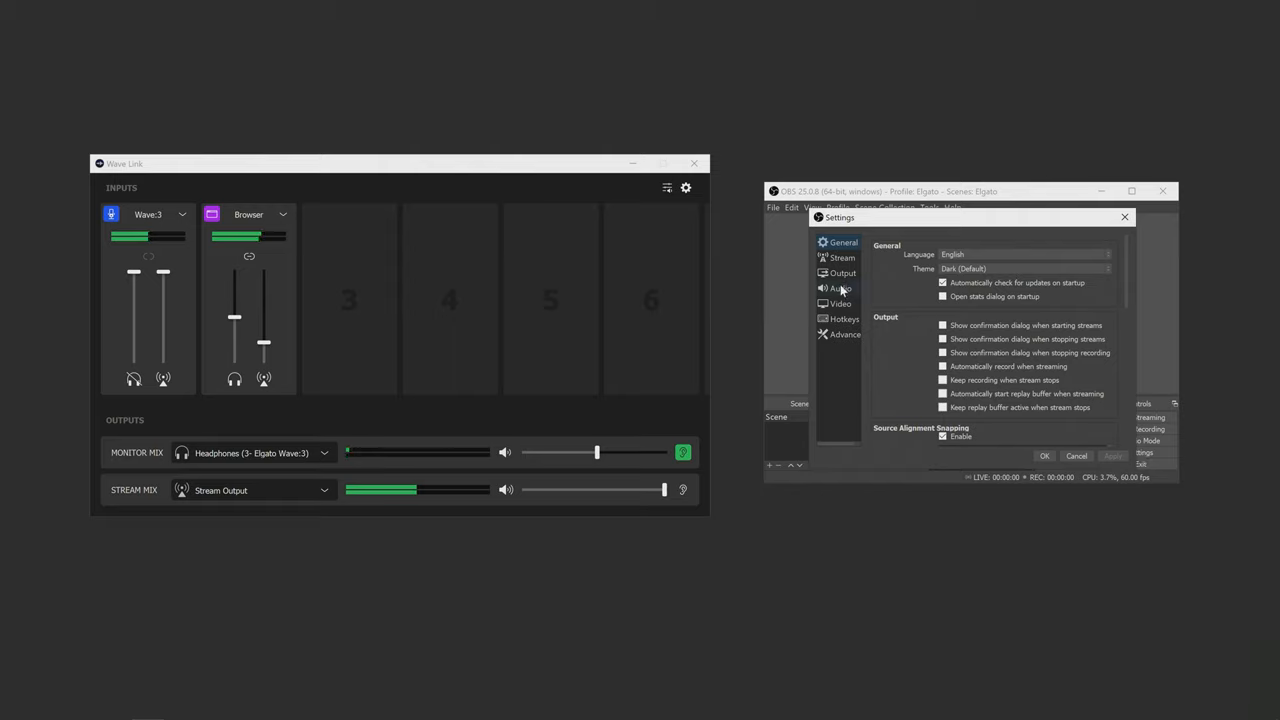
pyautogui.click(840, 288)
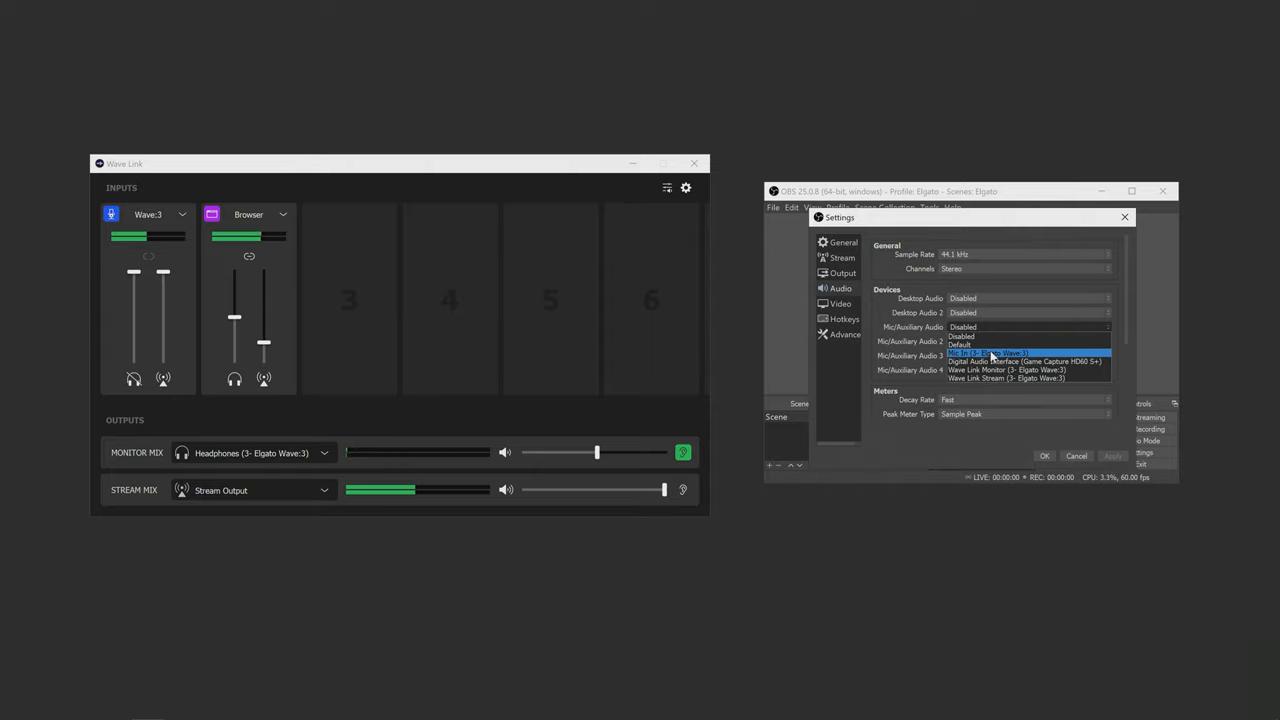
pyautogui.click(1026, 379)
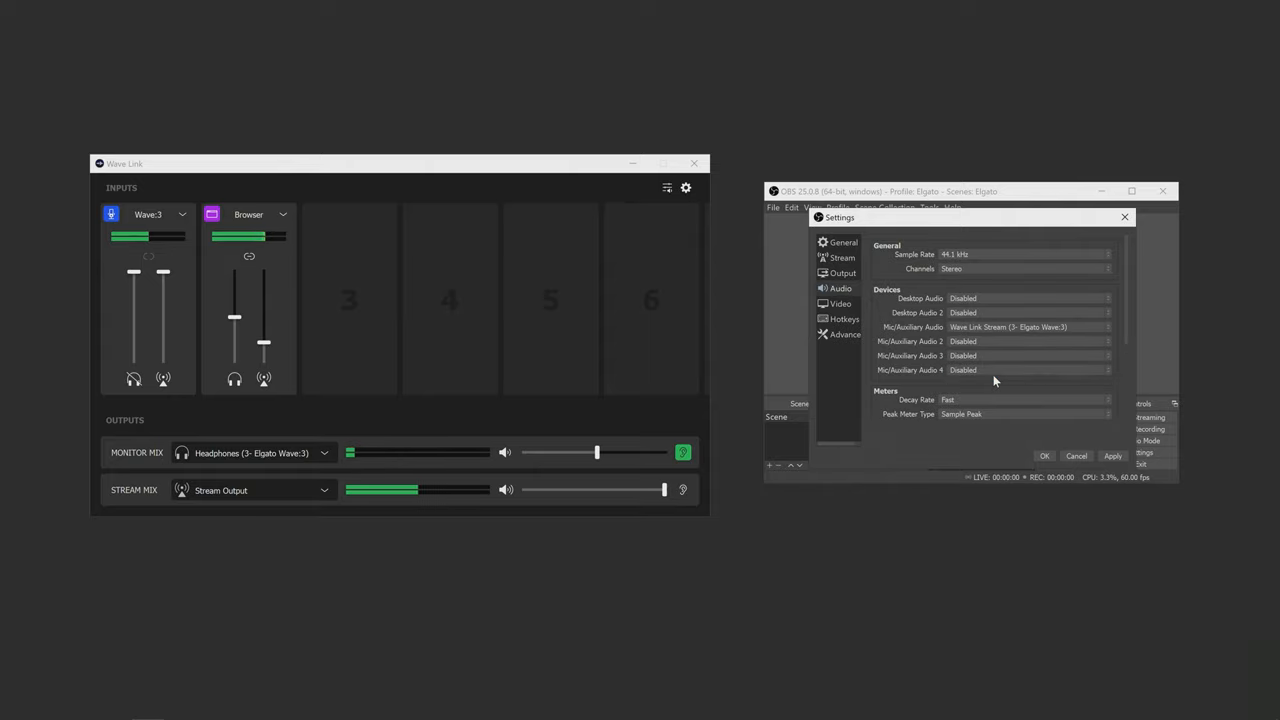
pyautogui.click(1043, 455)
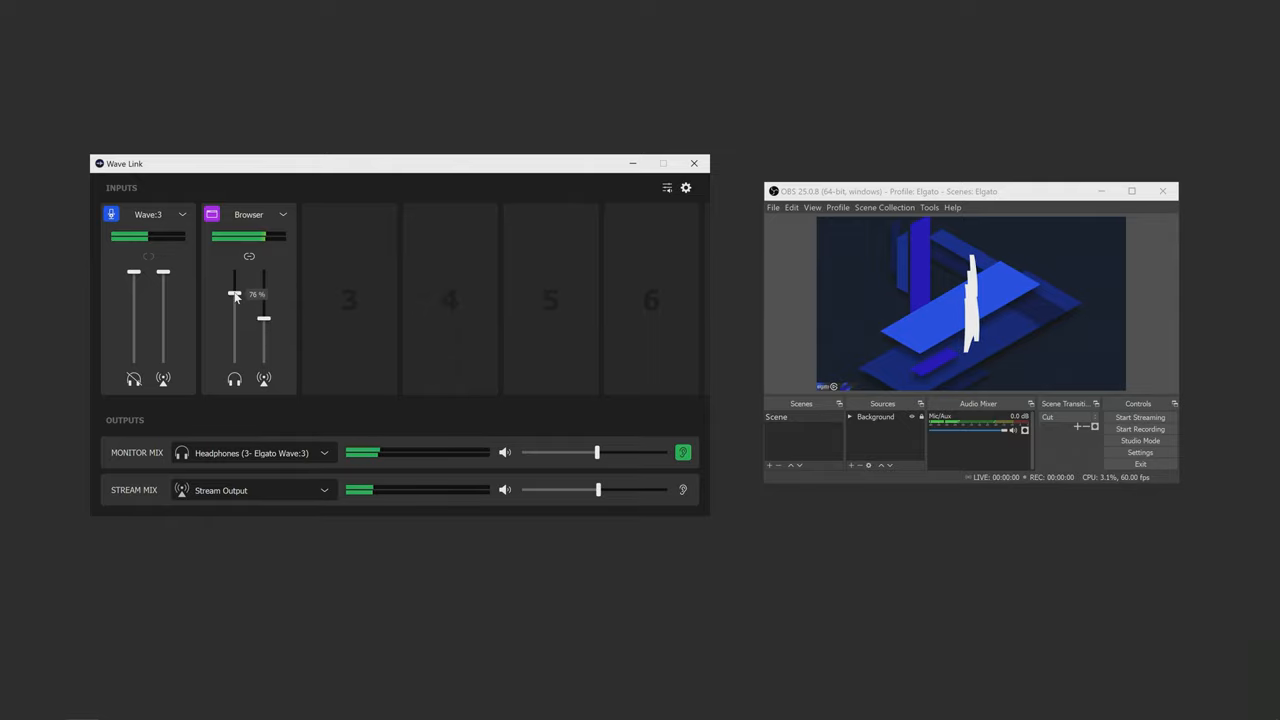
pyautogui.moveTo(597, 452); pyautogui.dragTo(570, 452)
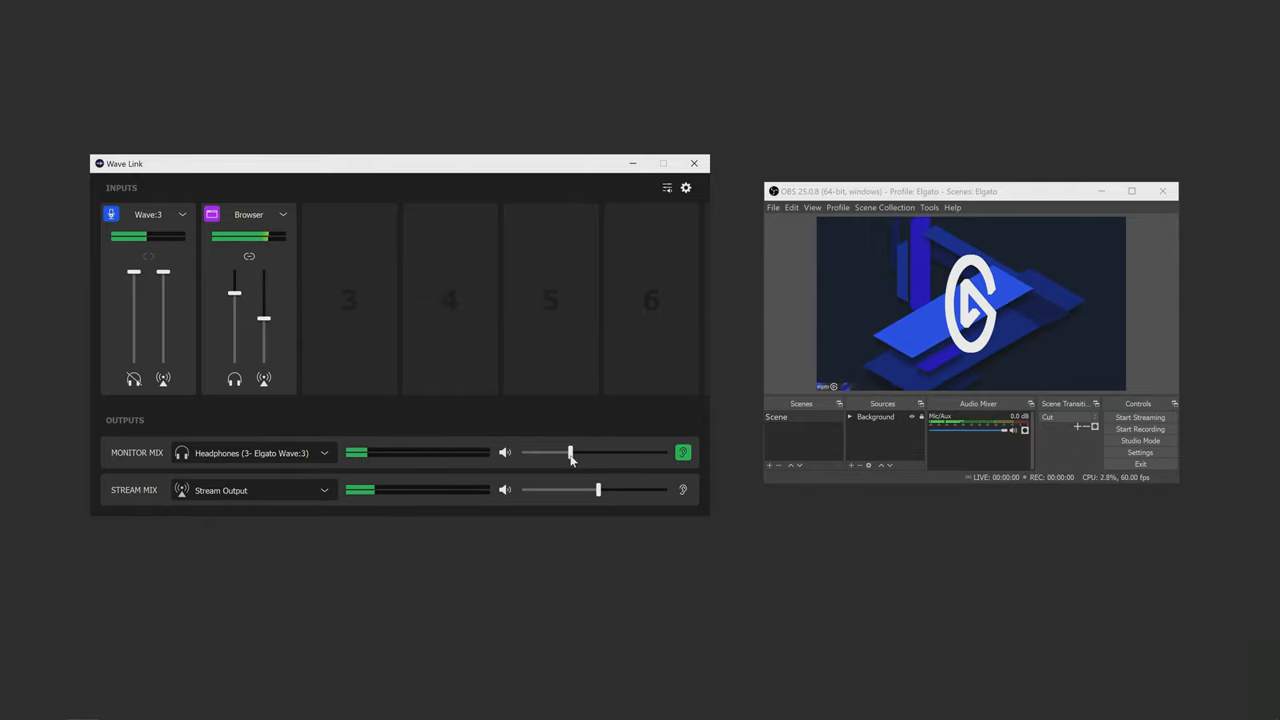
pyautogui.click(685, 188)
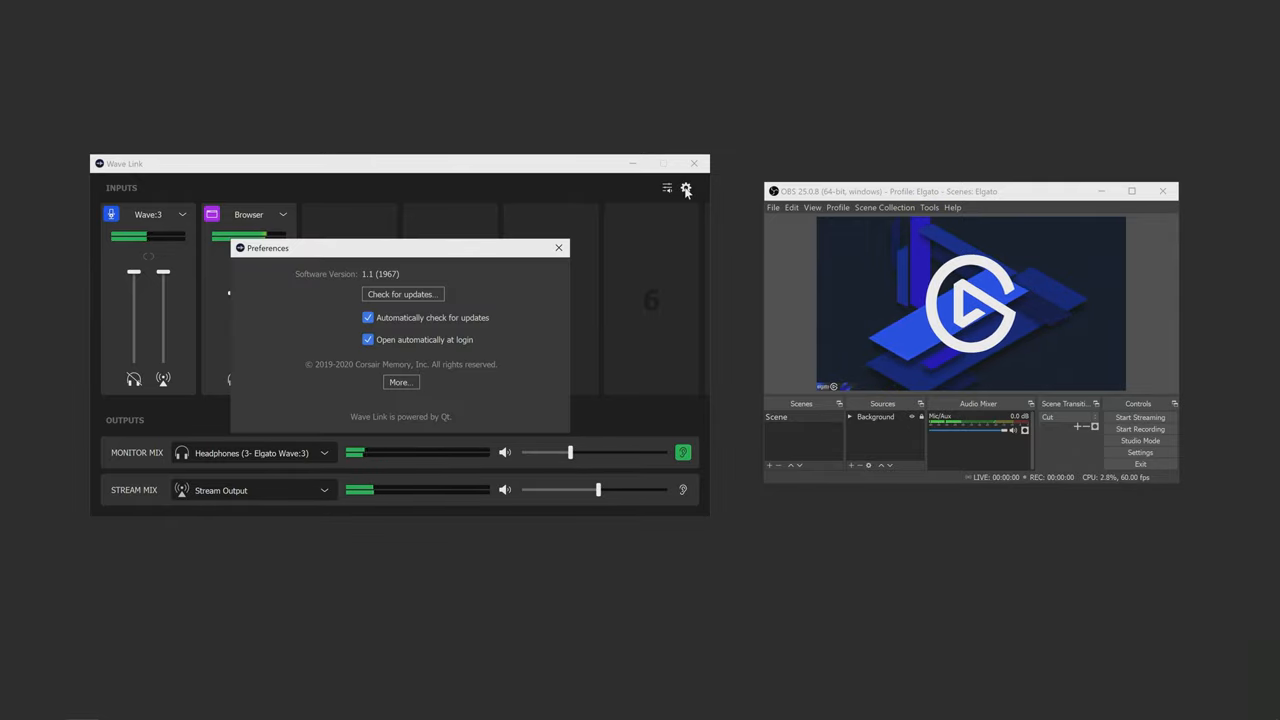